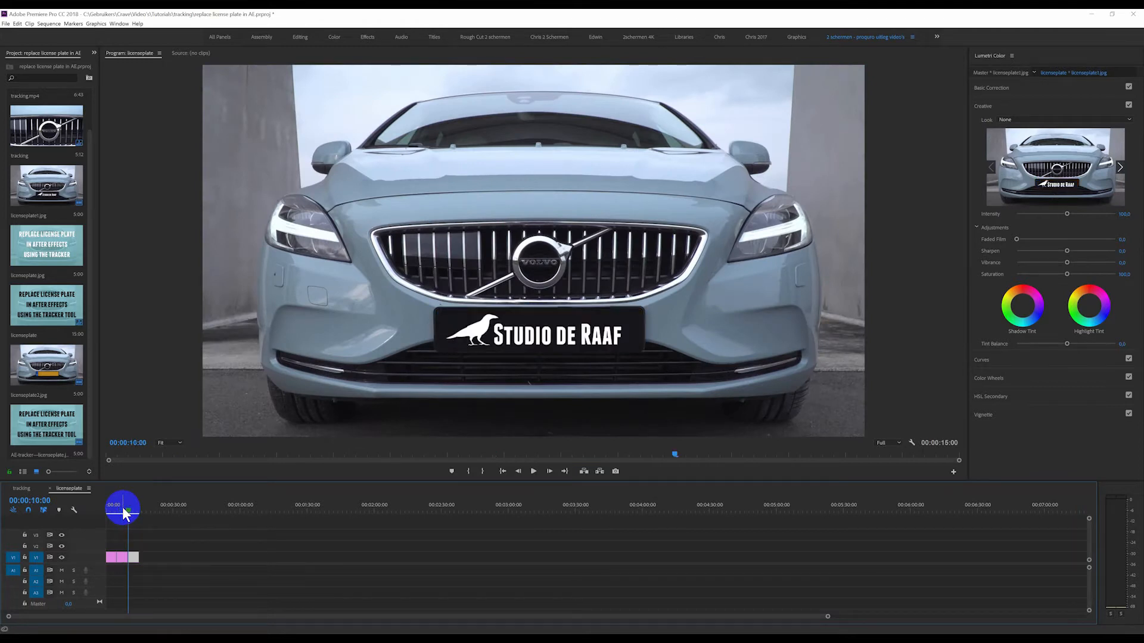
Move the playhead in the finished licenseplate sequence before switching to the tracking sequence.
left_click(22, 488)
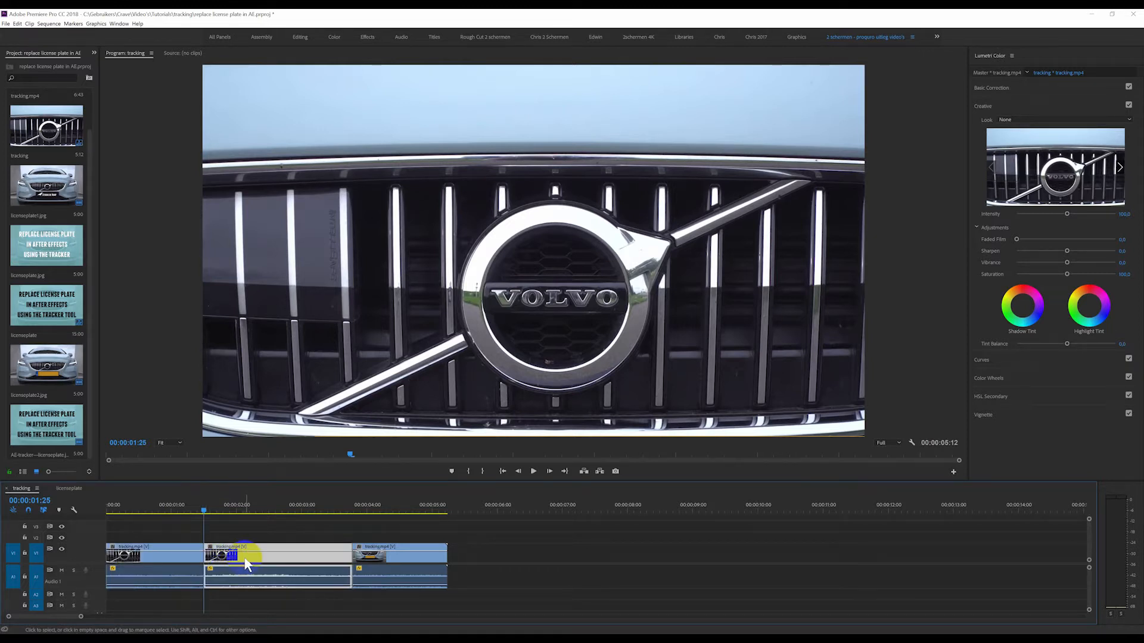
Replace the middle grille clip with a linked After Effects composition.
right_click(244, 561)
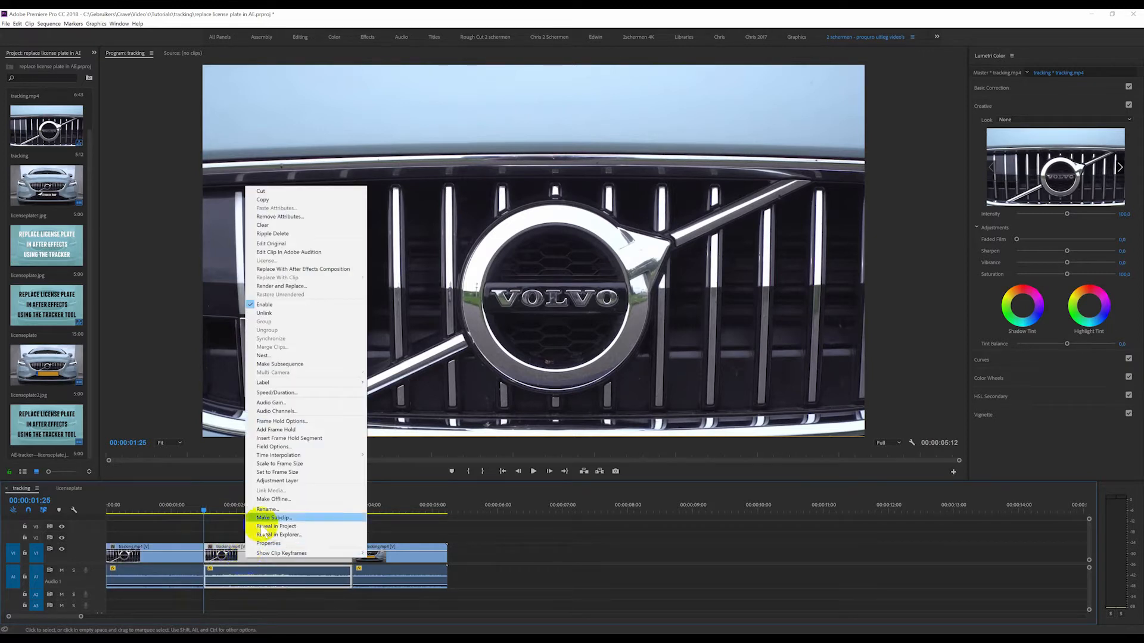
mouse_move(302, 268)
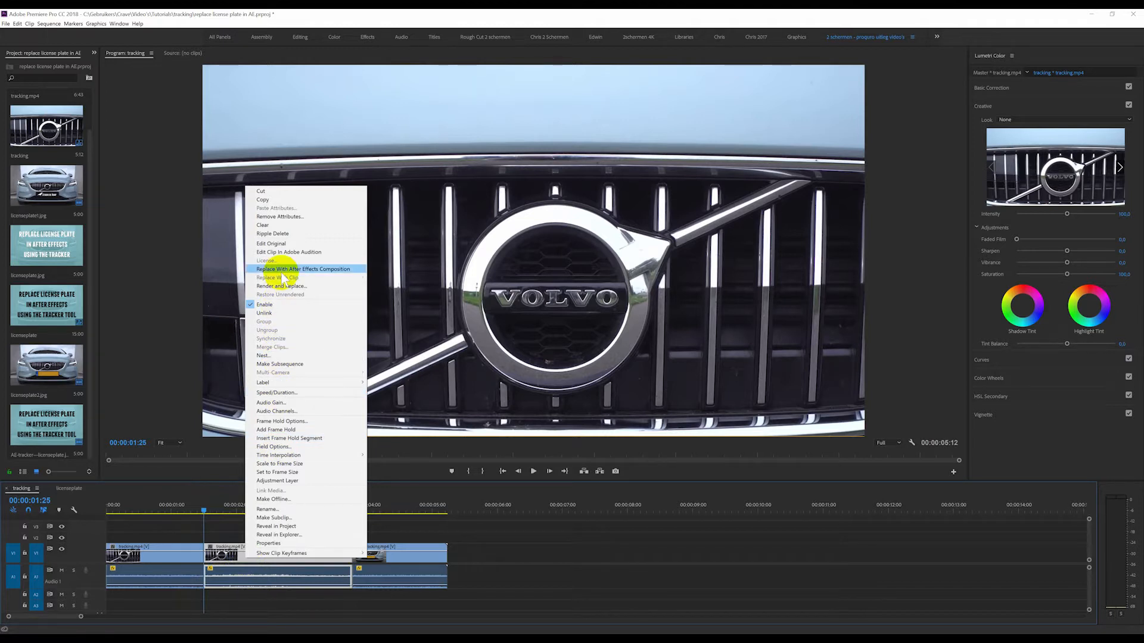
left_click(302, 268)
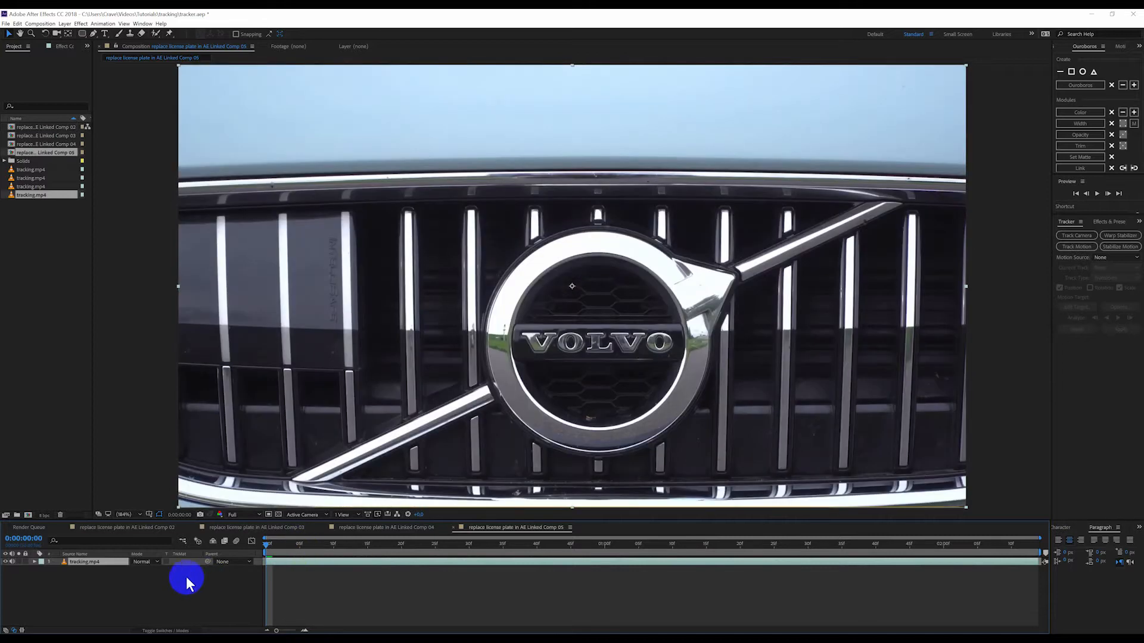
Draw a rectangle shape layer fitted over the car's license plate.
left_click(284, 546)
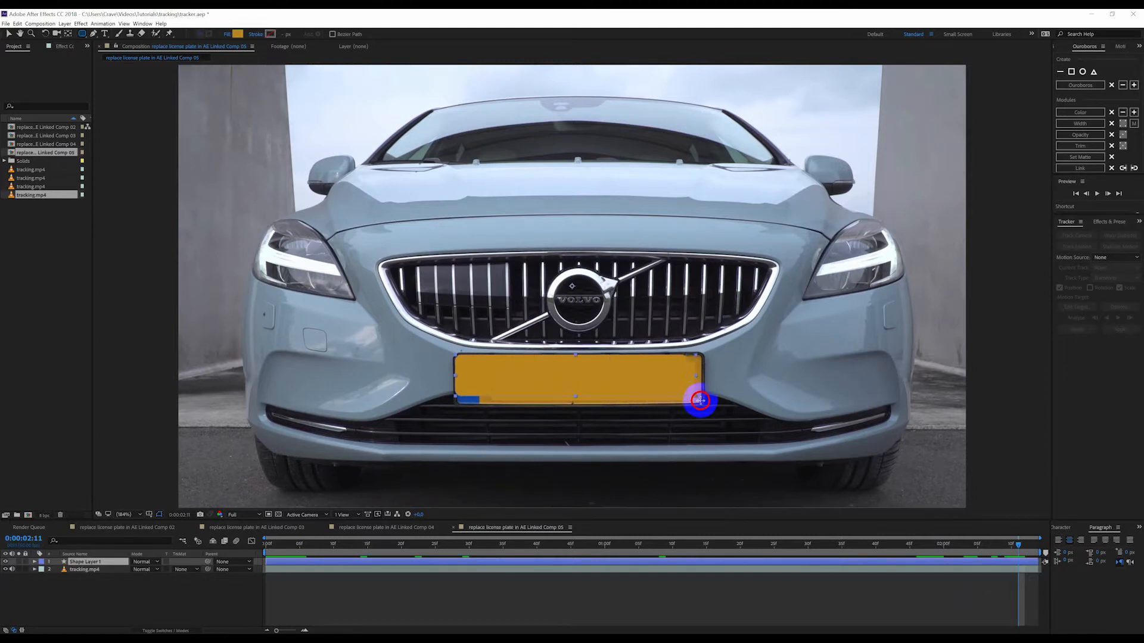
left_click(34, 561)
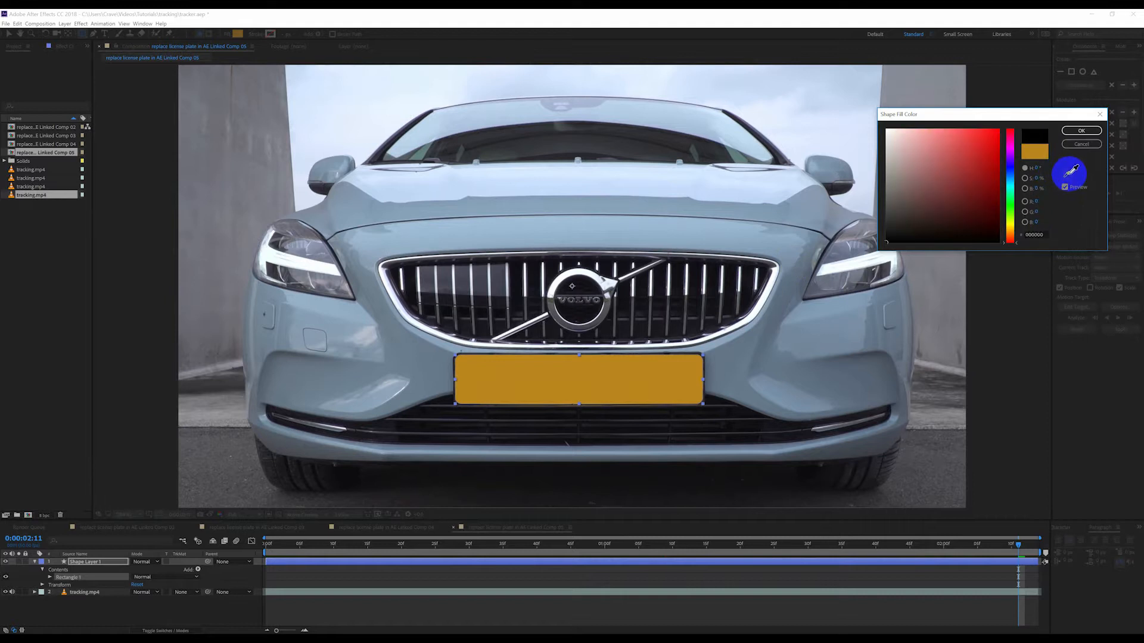
Fill the plate rectangle with the dark grille colour sampled via the eyedropper.
left_click(908, 232)
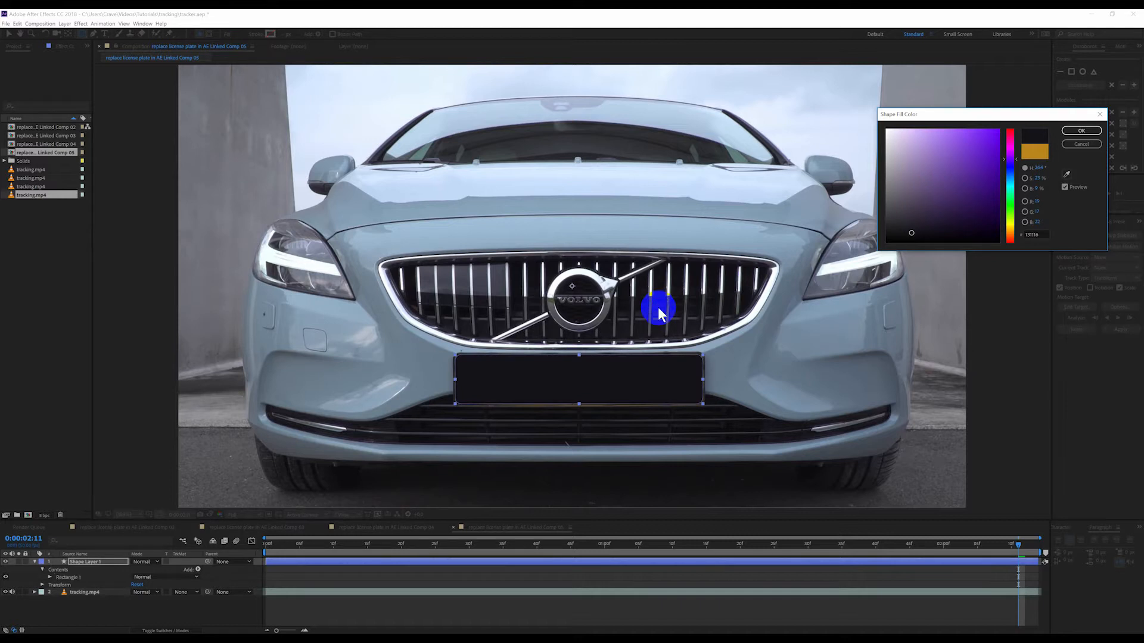
left_click(1082, 131)
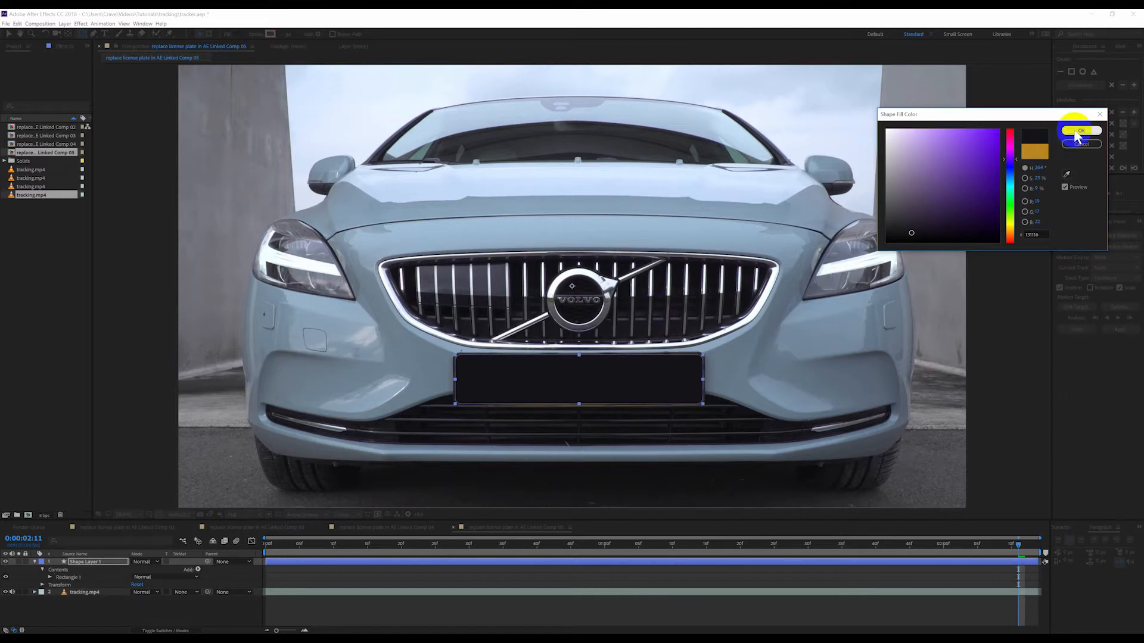
left_click(1081, 131)
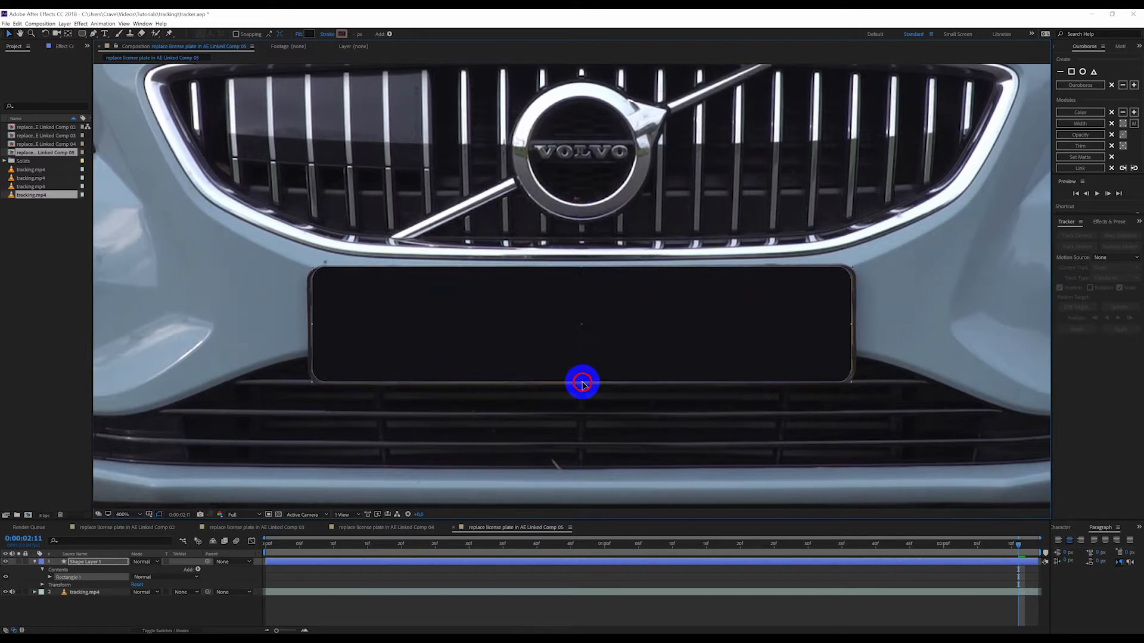
mouse_move(340, 324)
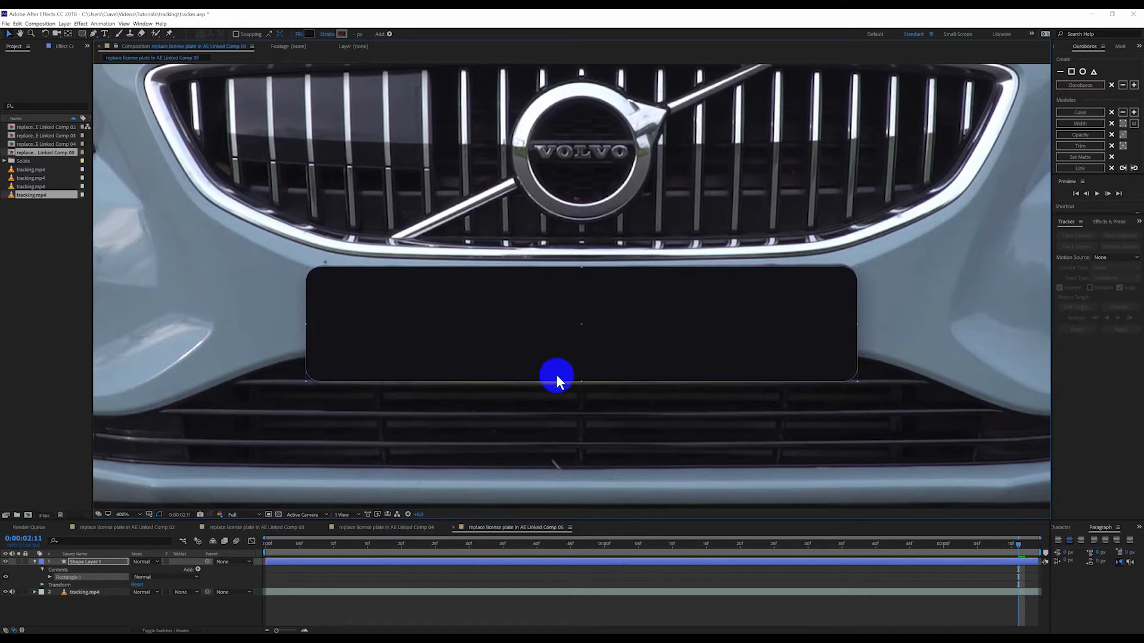
mouse_move(596, 285)
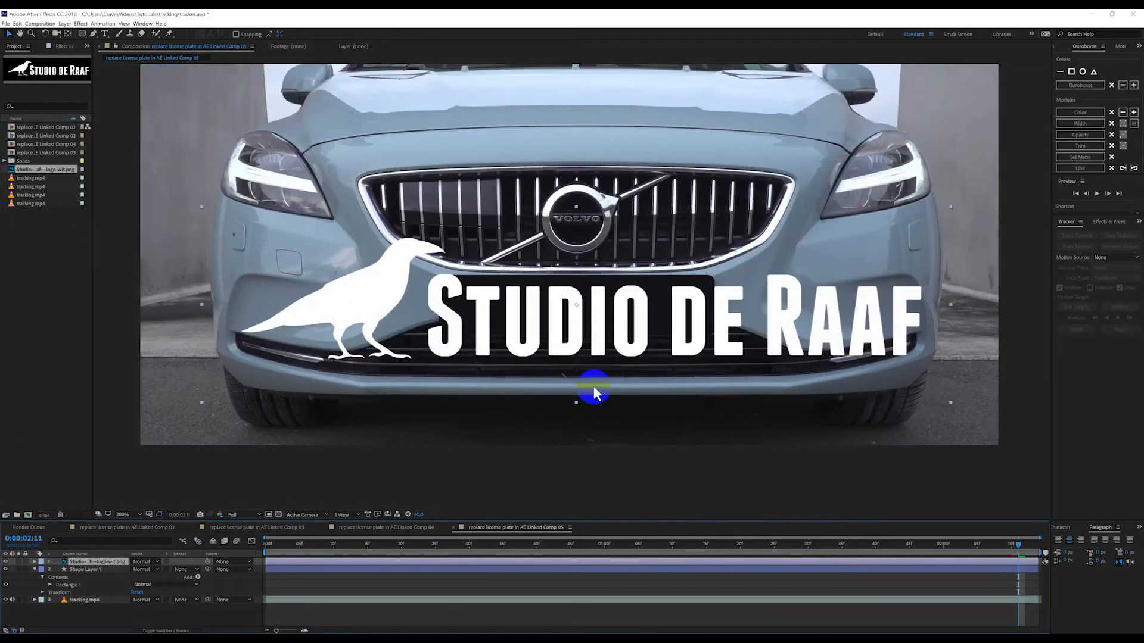
Scale the oversized Studio de Raaf logo down to fit on the dark plate.
left_click(84, 569)
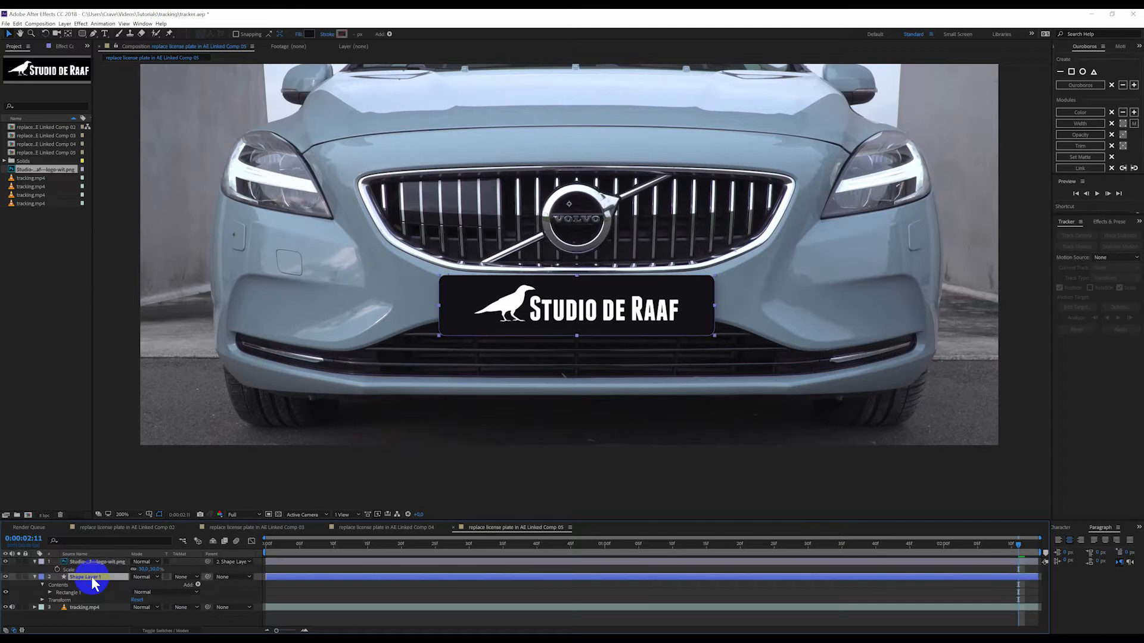
Rename Shape Layer 1 to 'license plate' and collapse its layer properties.
double_click(84, 577)
type("license plate")
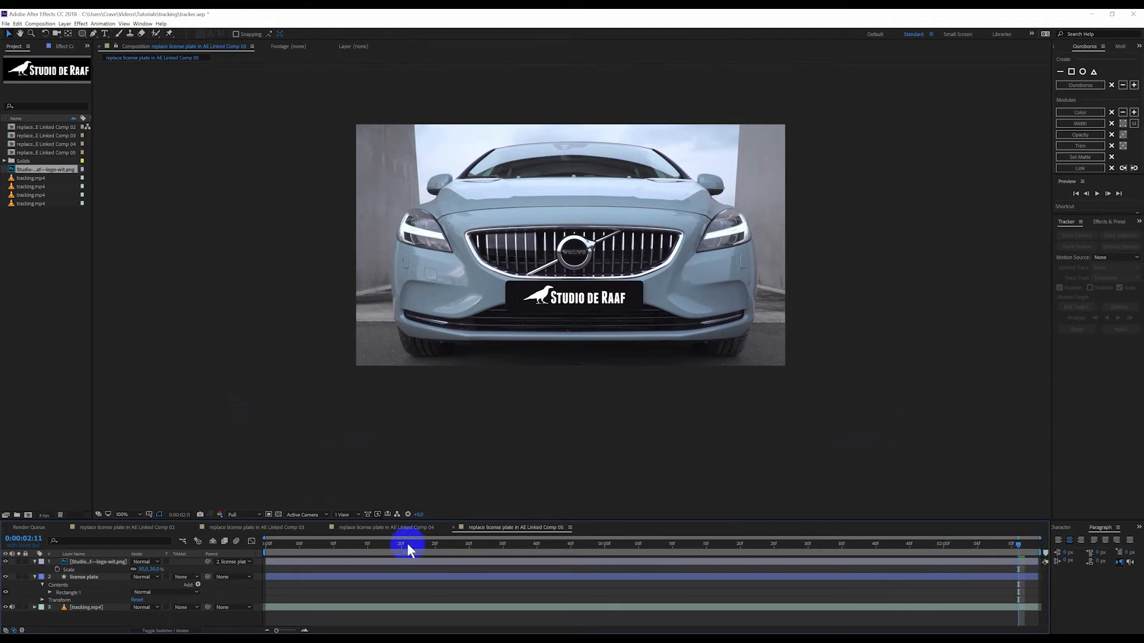
mouse_move(657, 590)
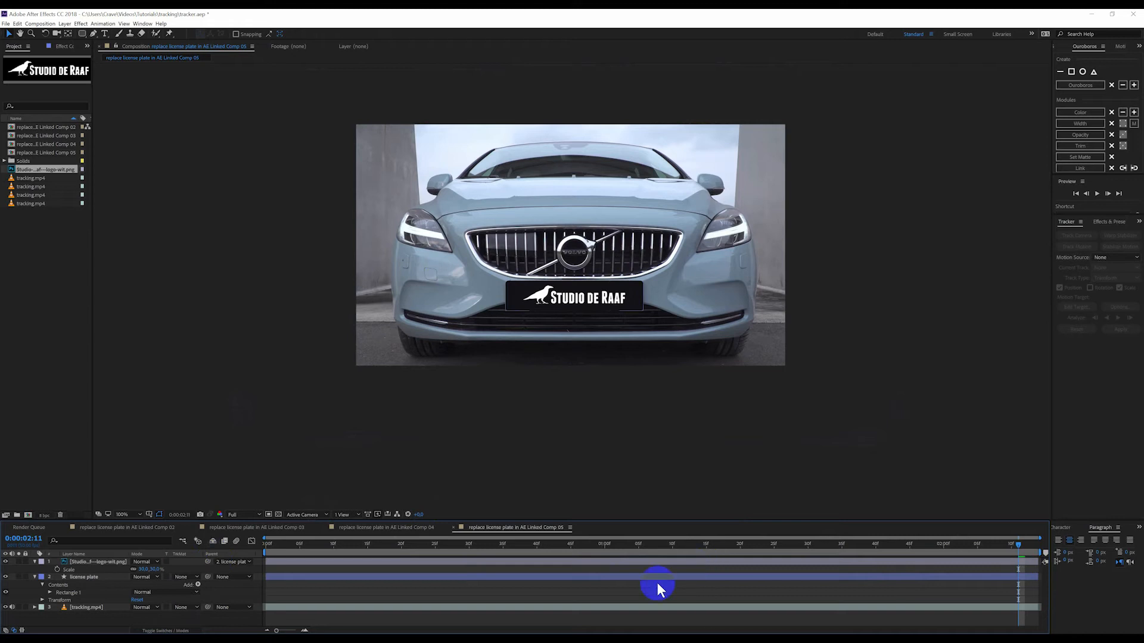
left_click(34, 577)
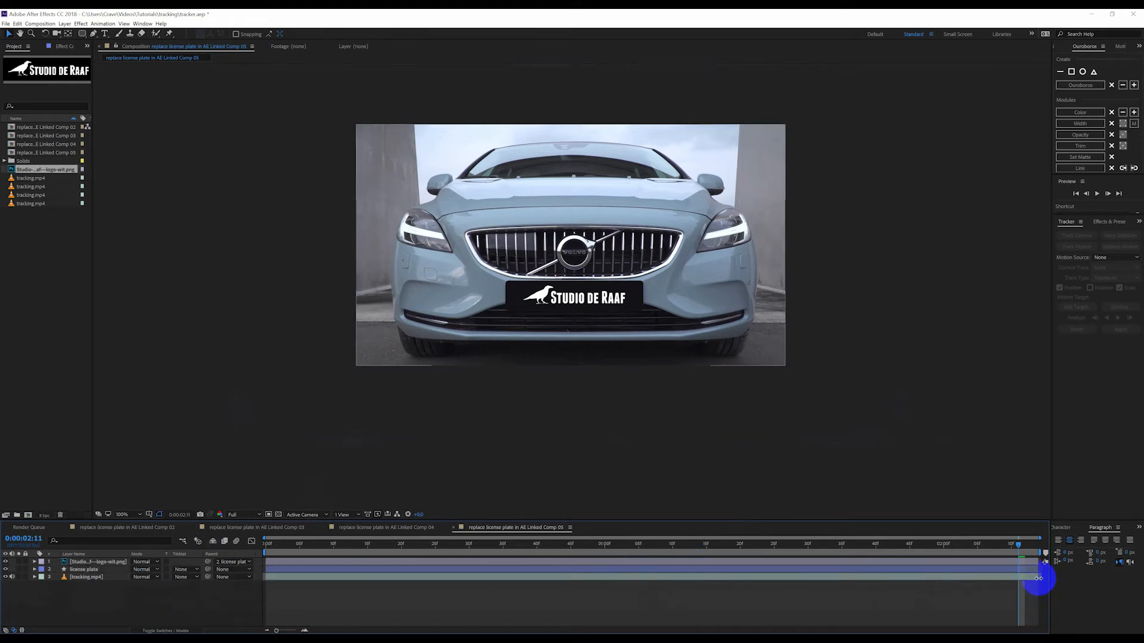
mouse_move(1021, 598)
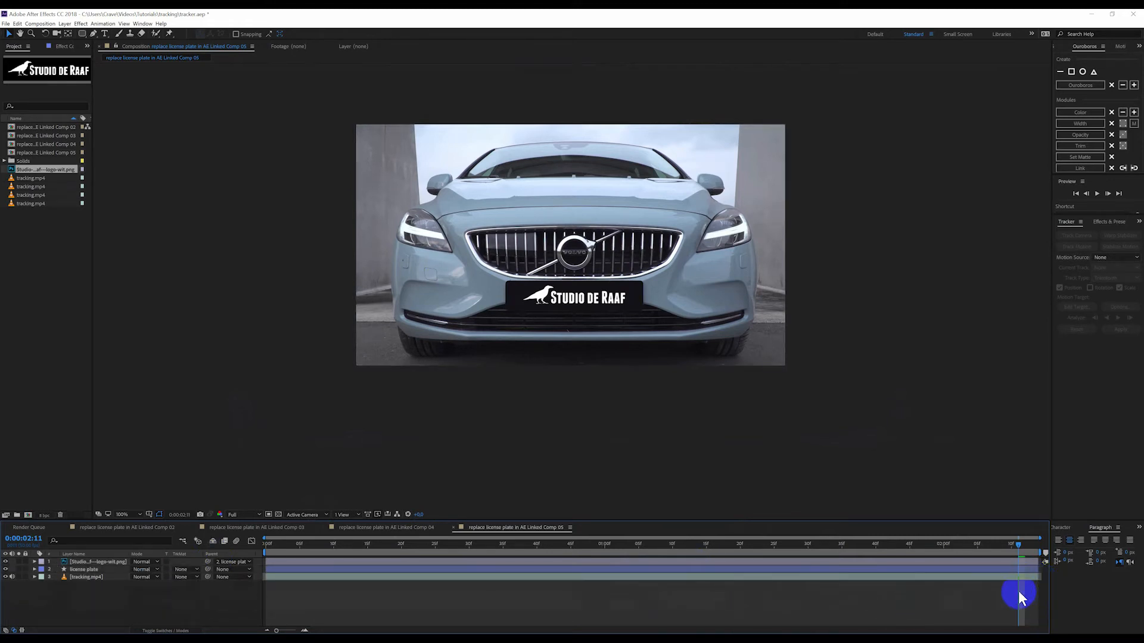
mouse_move(1016, 597)
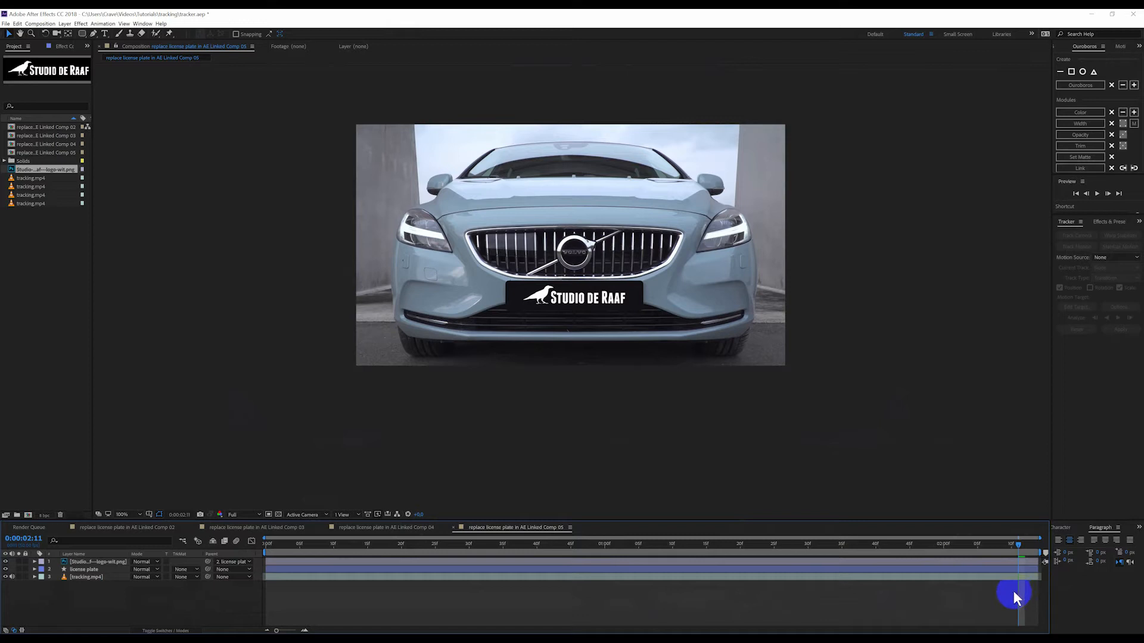
mouse_move(800, 597)
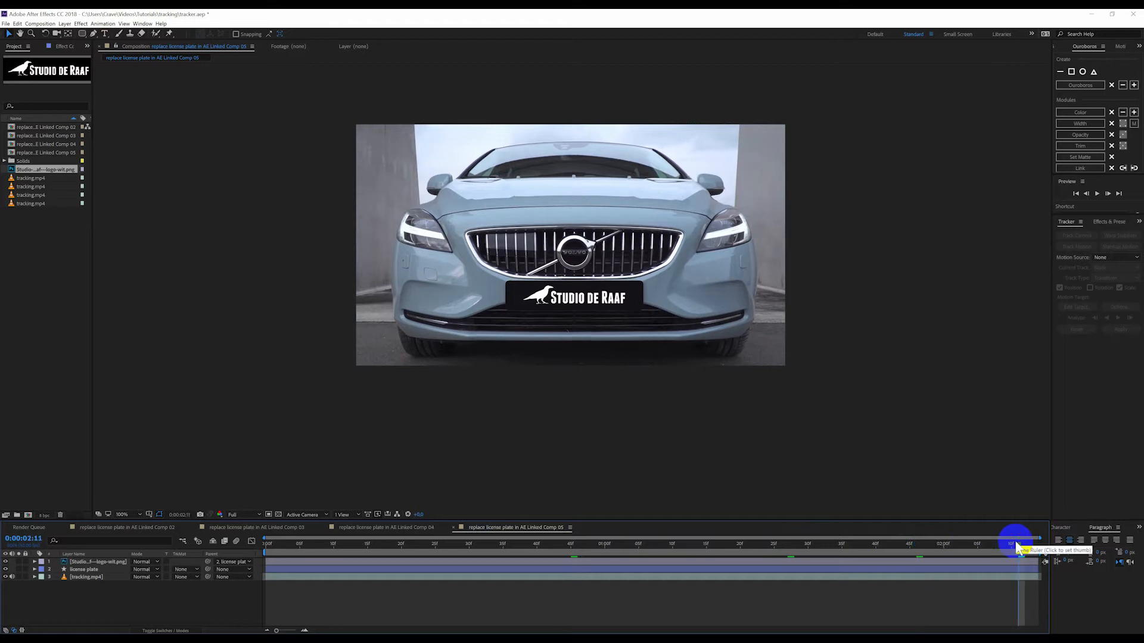
mouse_move(587, 333)
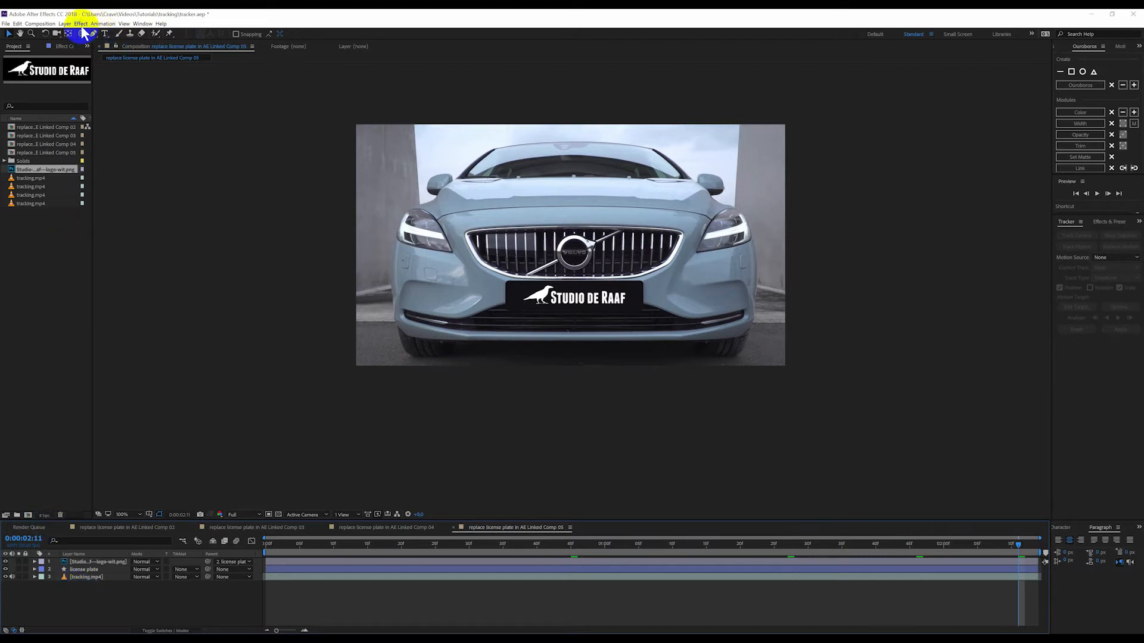
Create a new Null Object layer to become the tracker layer.
left_click(64, 24)
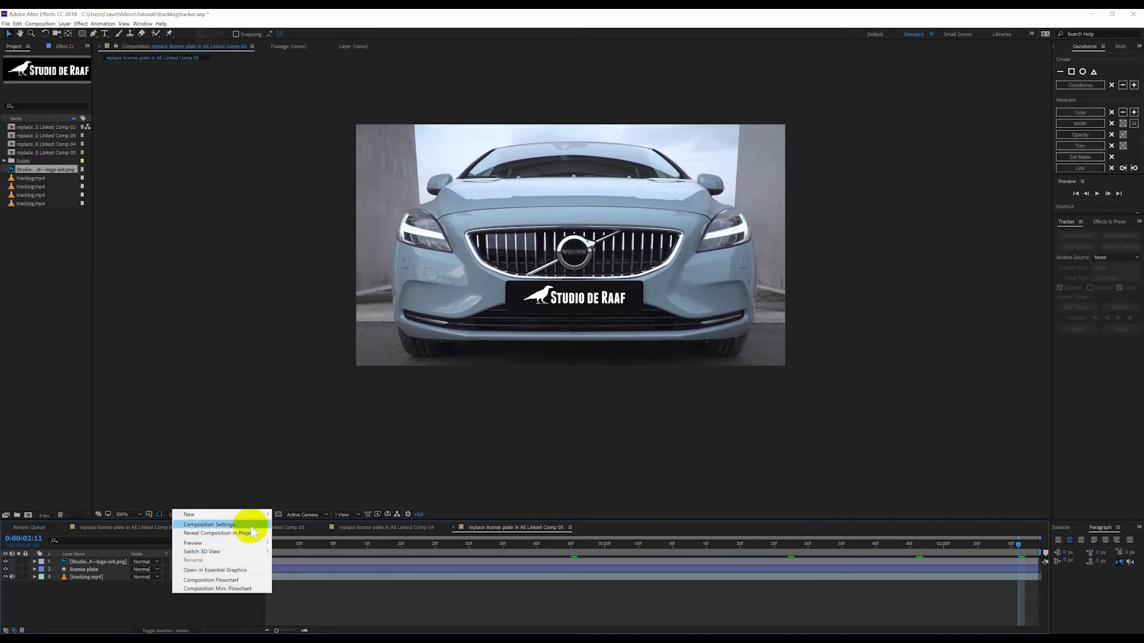
mouse_move(250, 494)
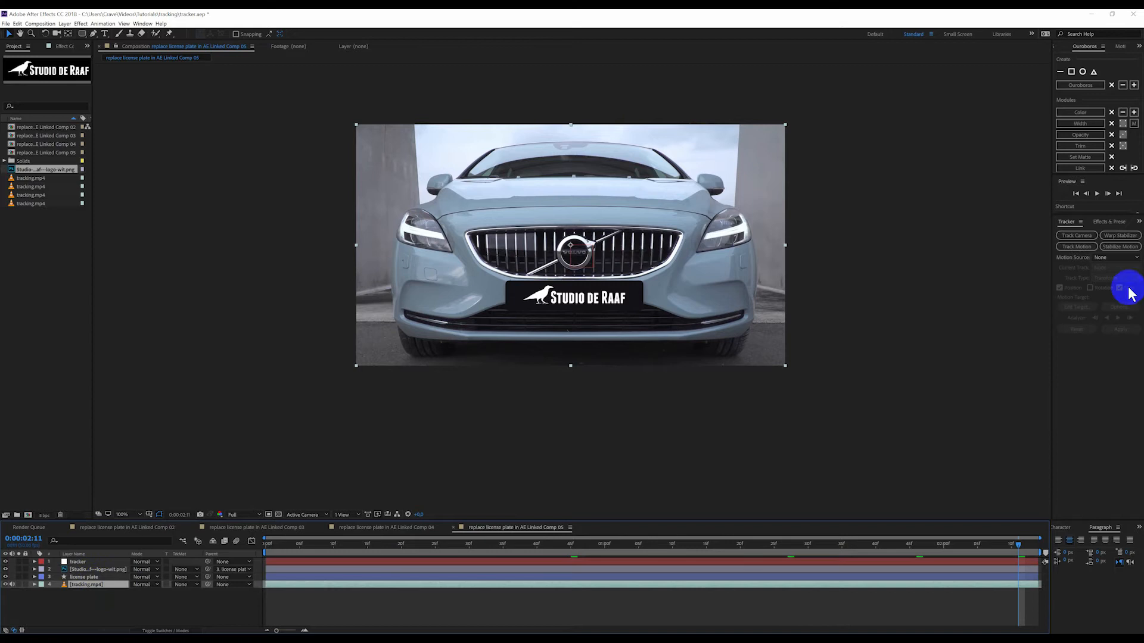
mouse_move(1089, 241)
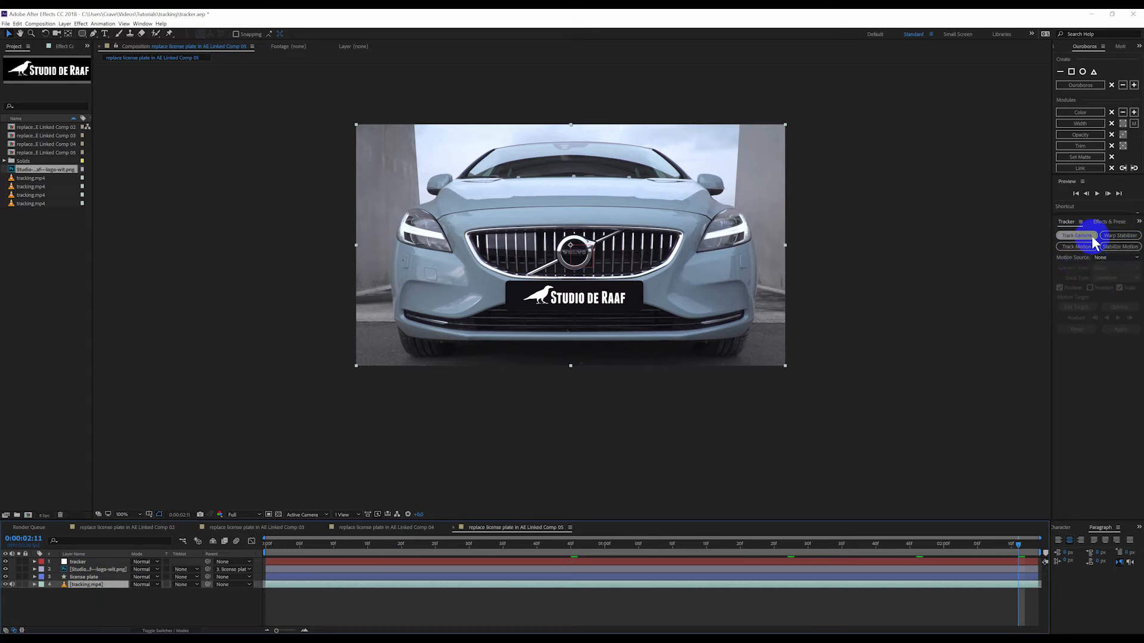
mouse_move(132, 35)
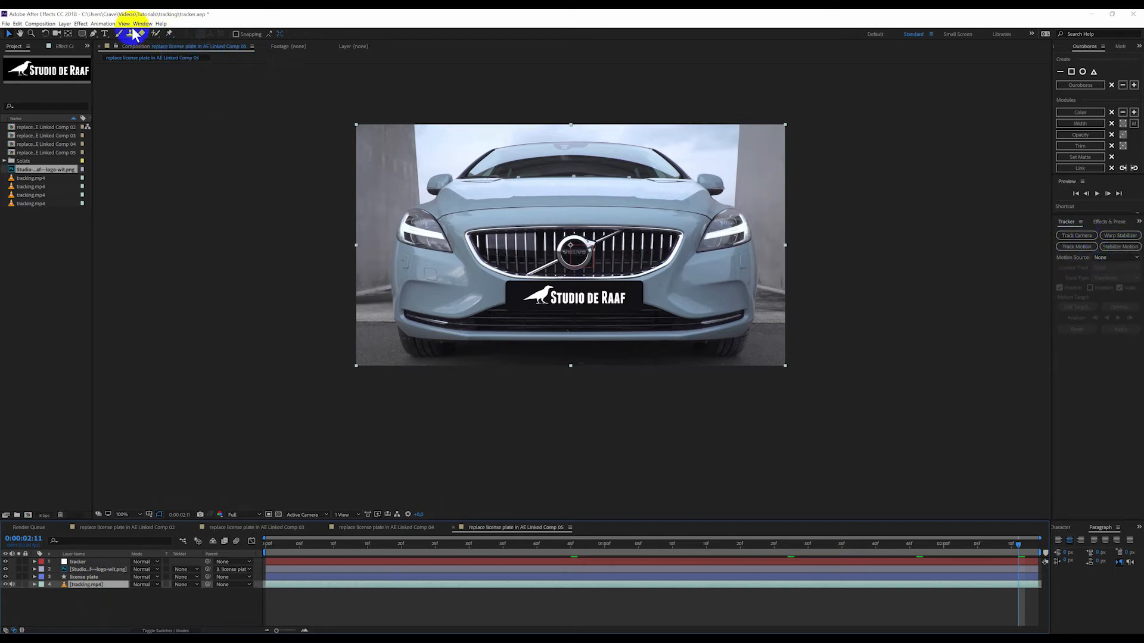
Show the Tracker panel and open the tracking.mp4 footage layer in its own Layer viewer.
left_click(143, 24)
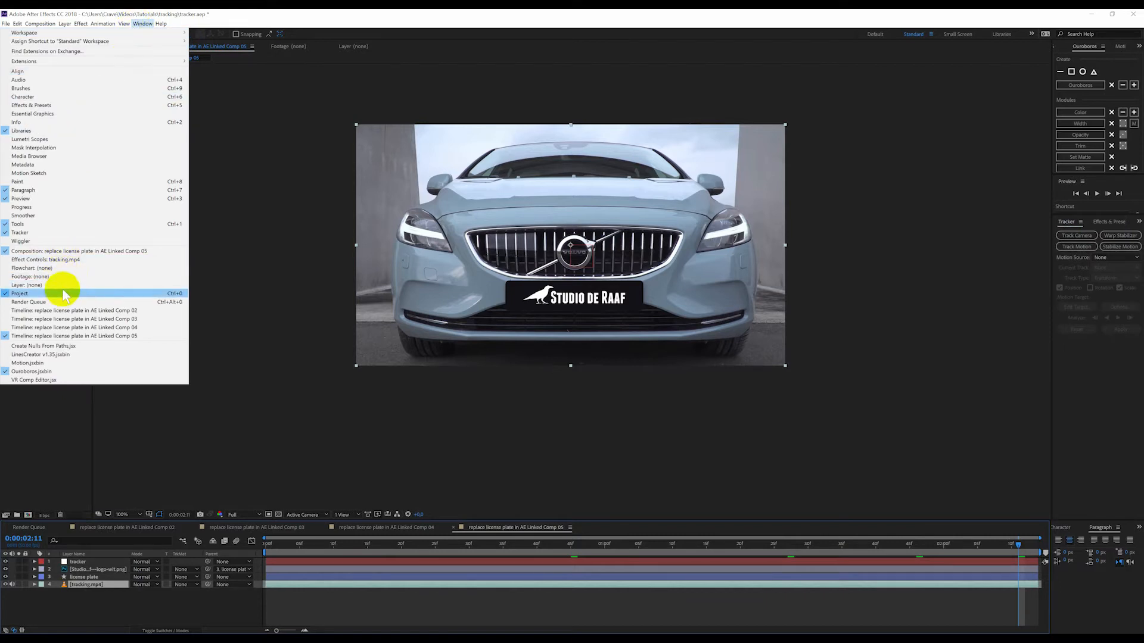
mouse_move(41, 232)
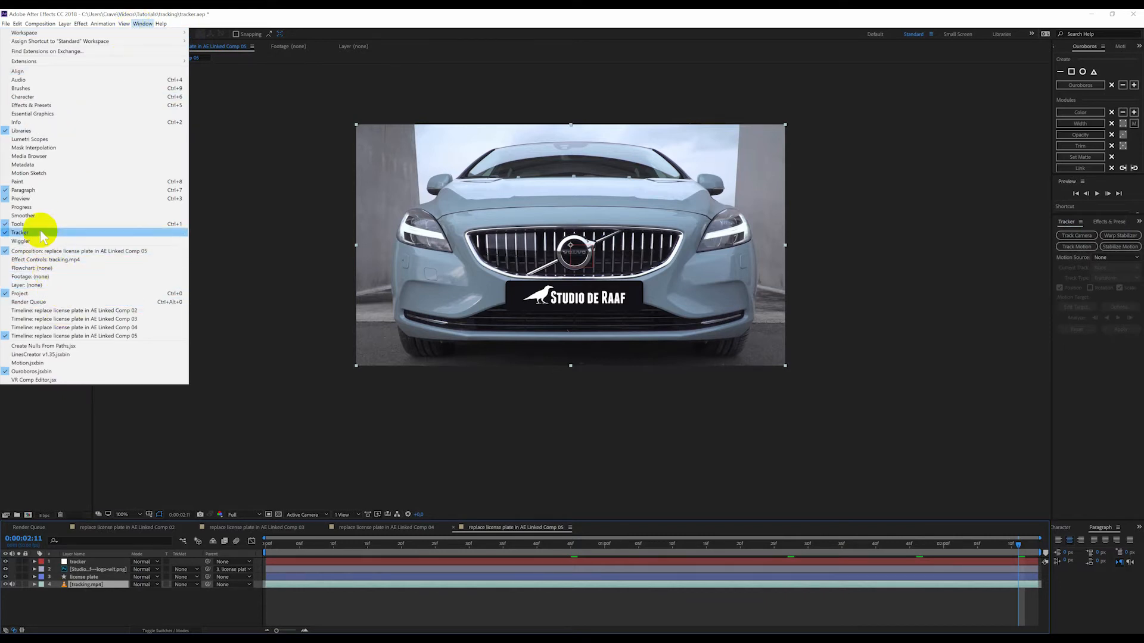
left_click(20, 232)
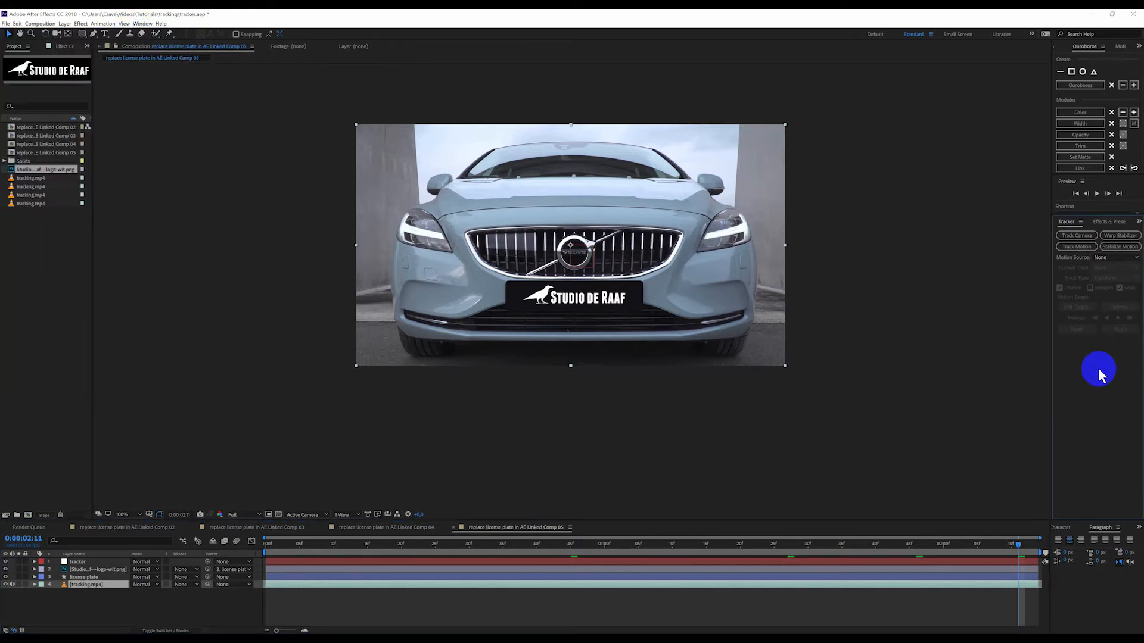
mouse_move(225, 619)
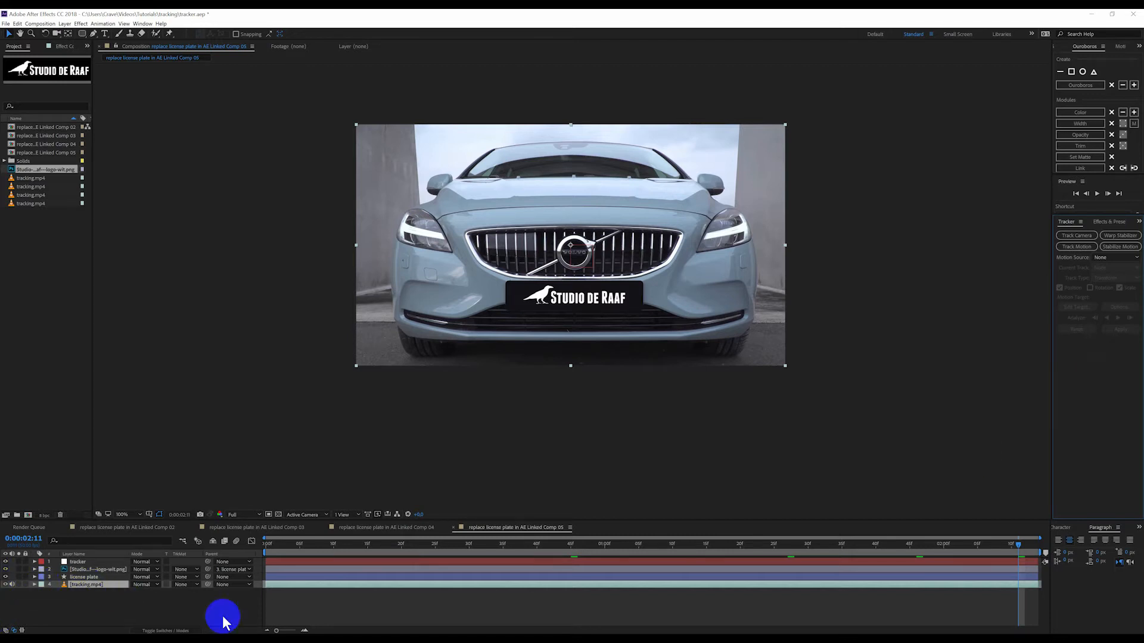
left_click(1074, 235)
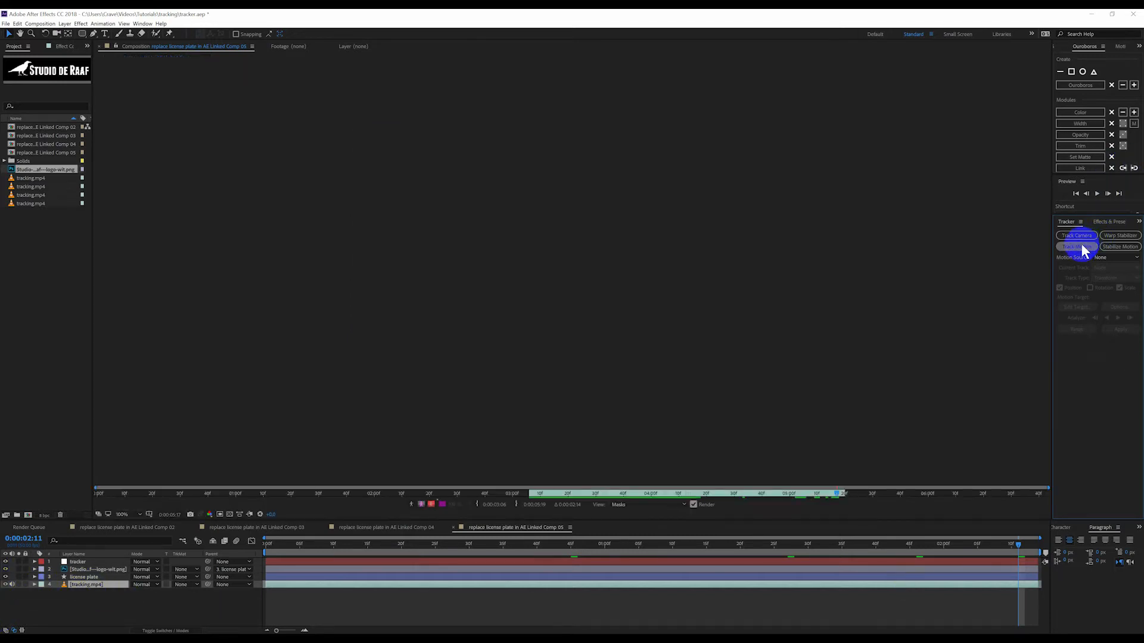
Start Track Motion on the footage, placing points on the NL emblem and plate corner.
left_click(1074, 246)
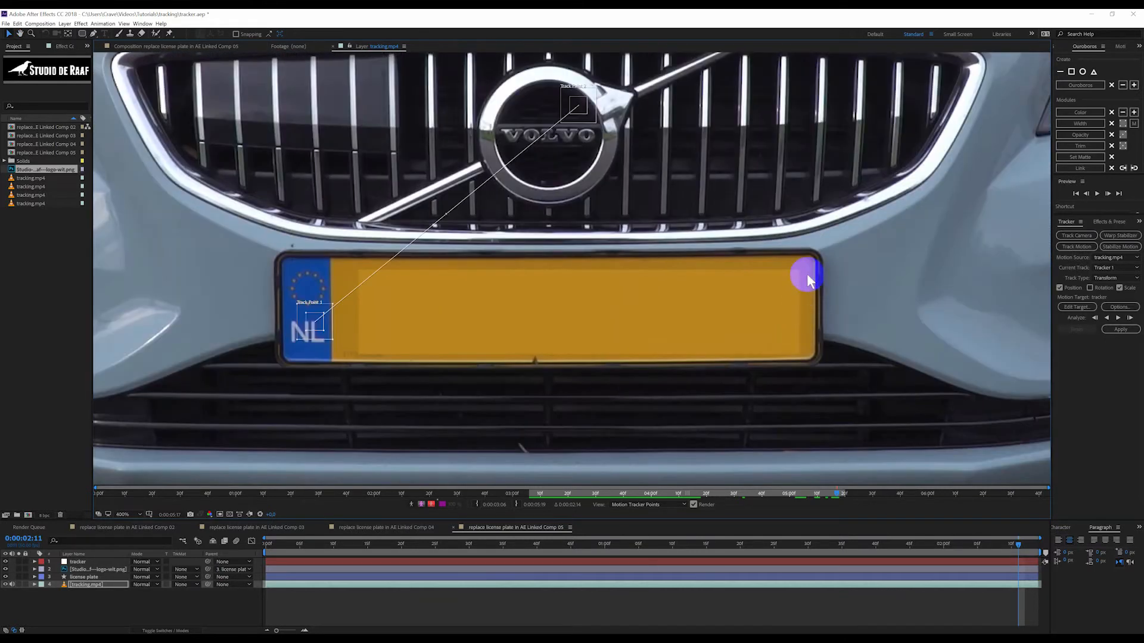
mouse_move(774, 326)
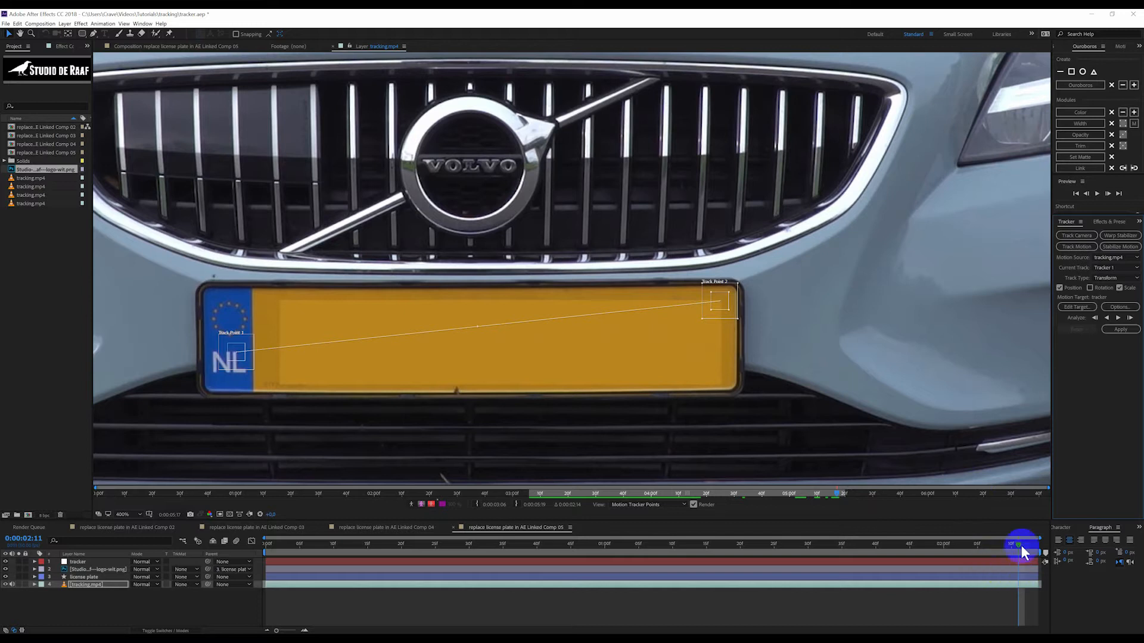
mouse_move(740, 326)
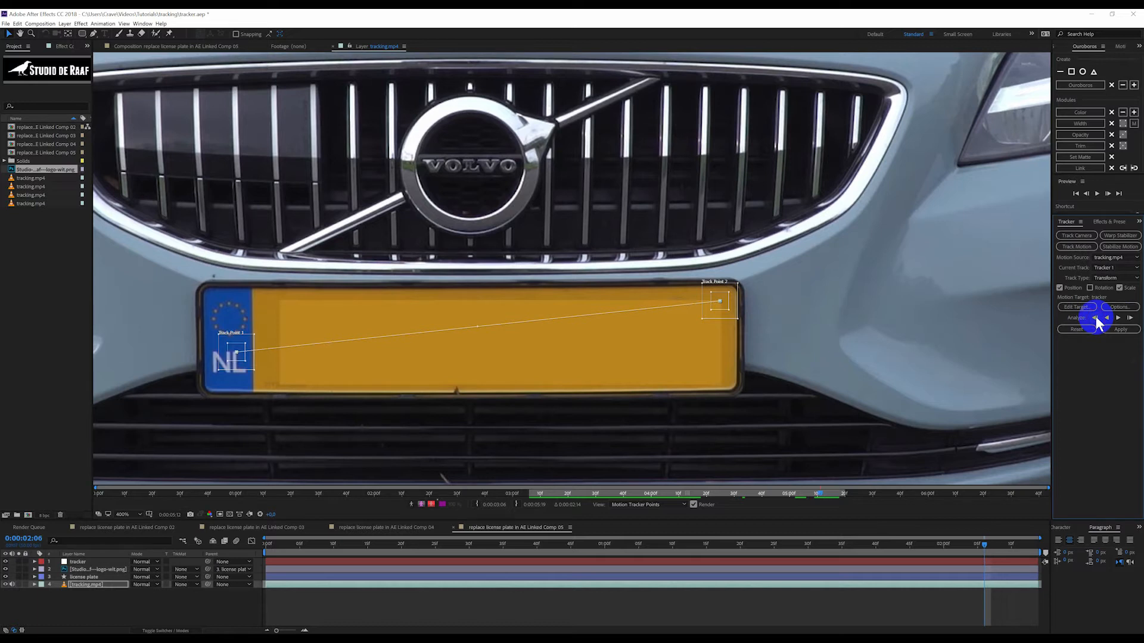
Analyze the two plate track points backward one frame at a time through the clip.
left_click(1107, 317)
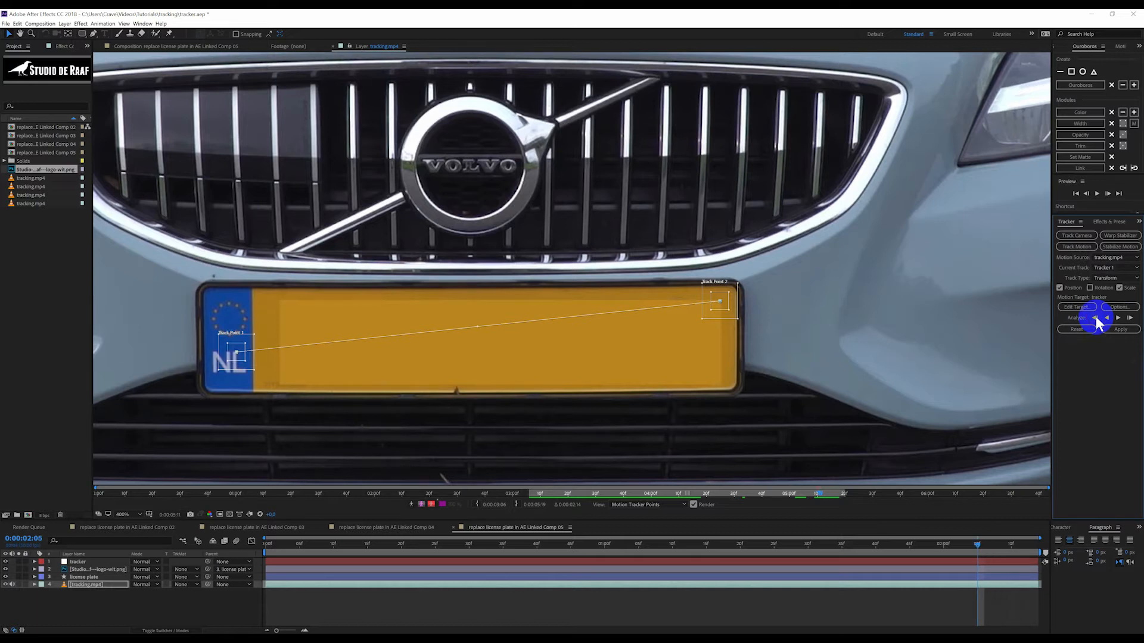
left_click(1117, 317)
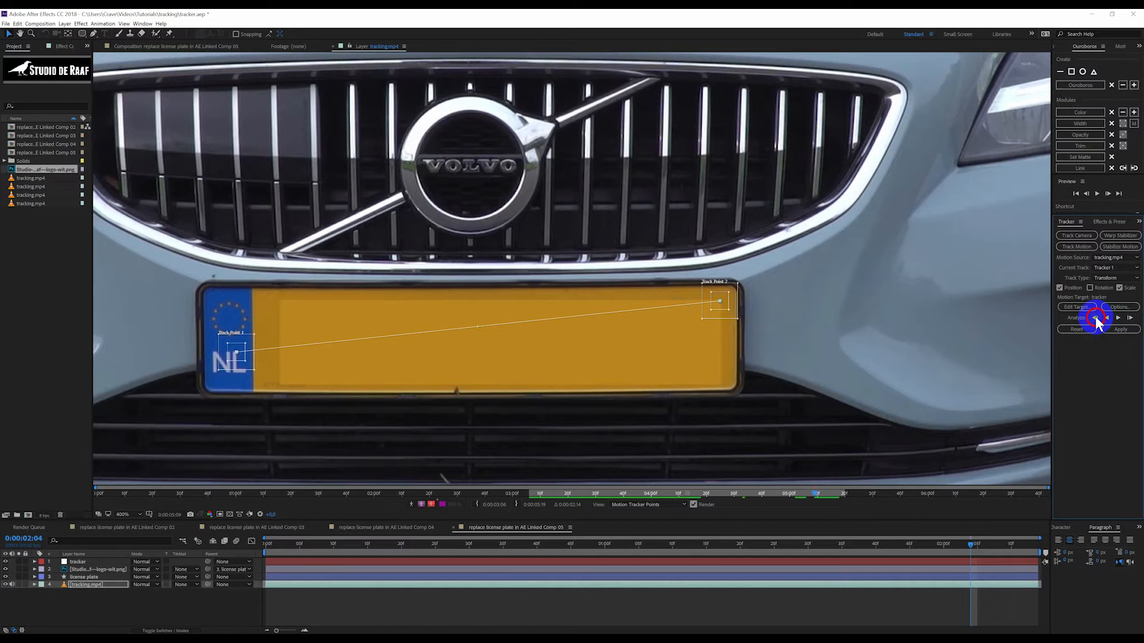
left_click(1107, 317)
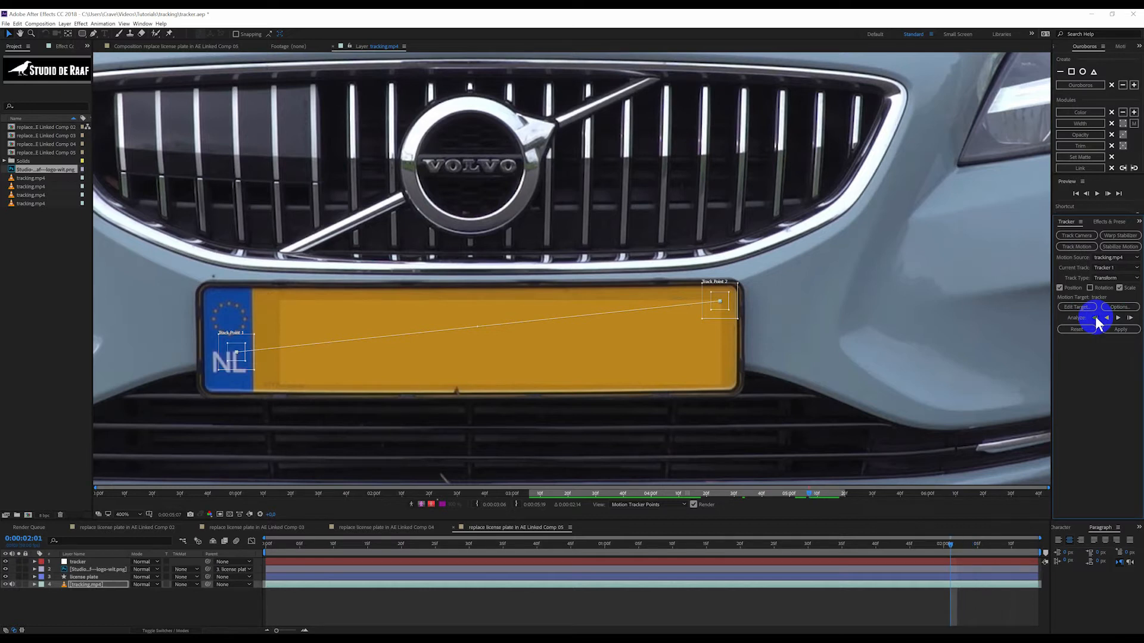
left_click(1107, 319)
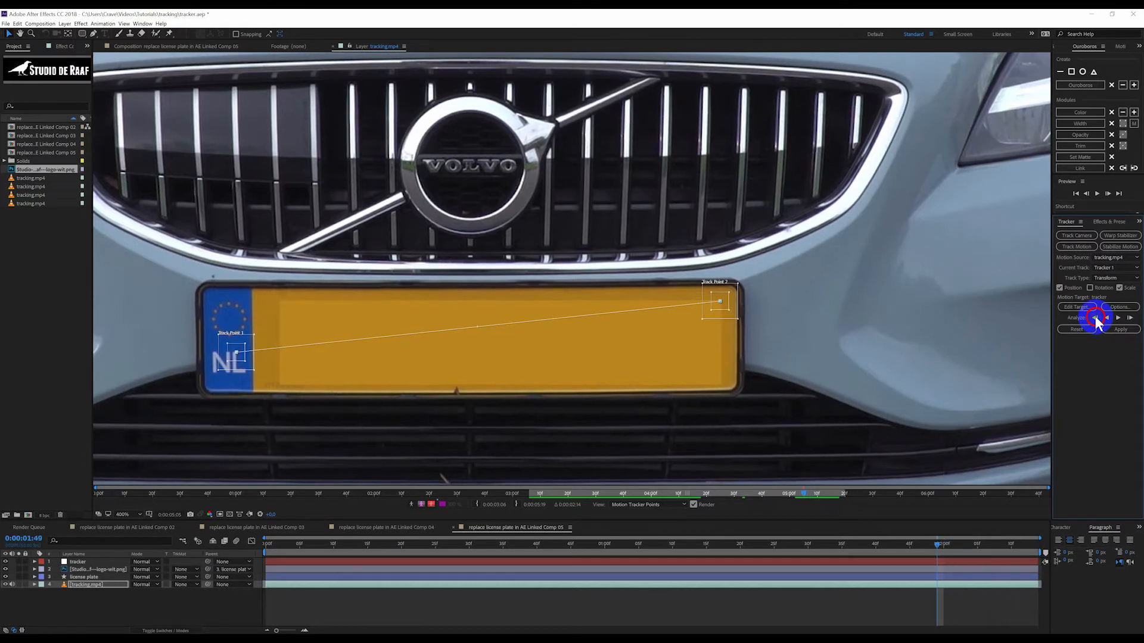
left_click(1106, 317)
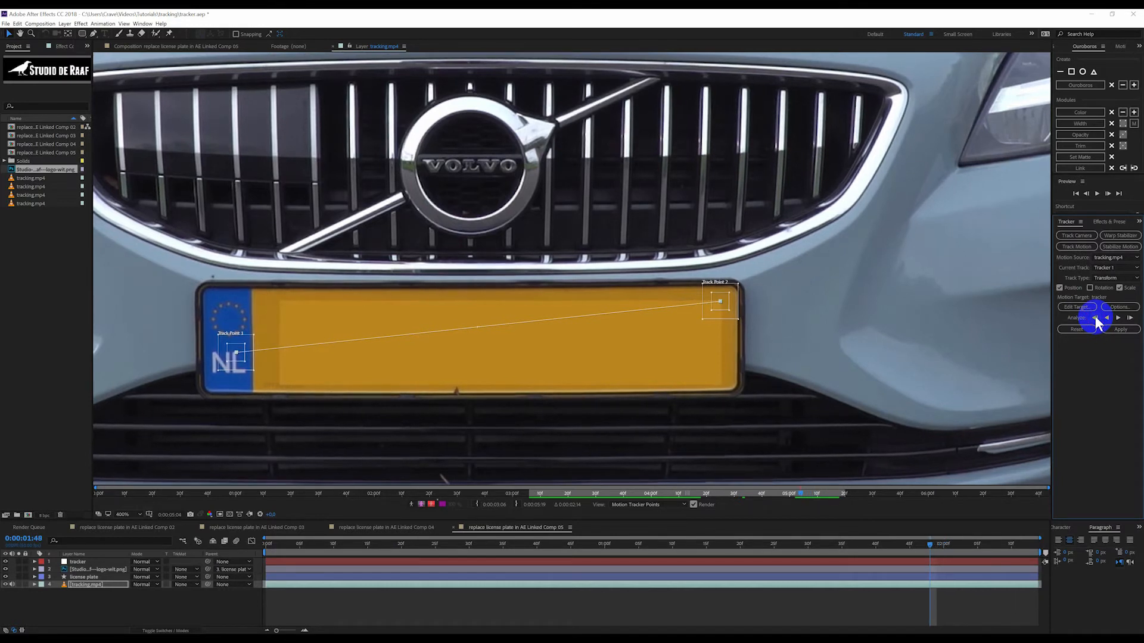
left_click(1096, 317)
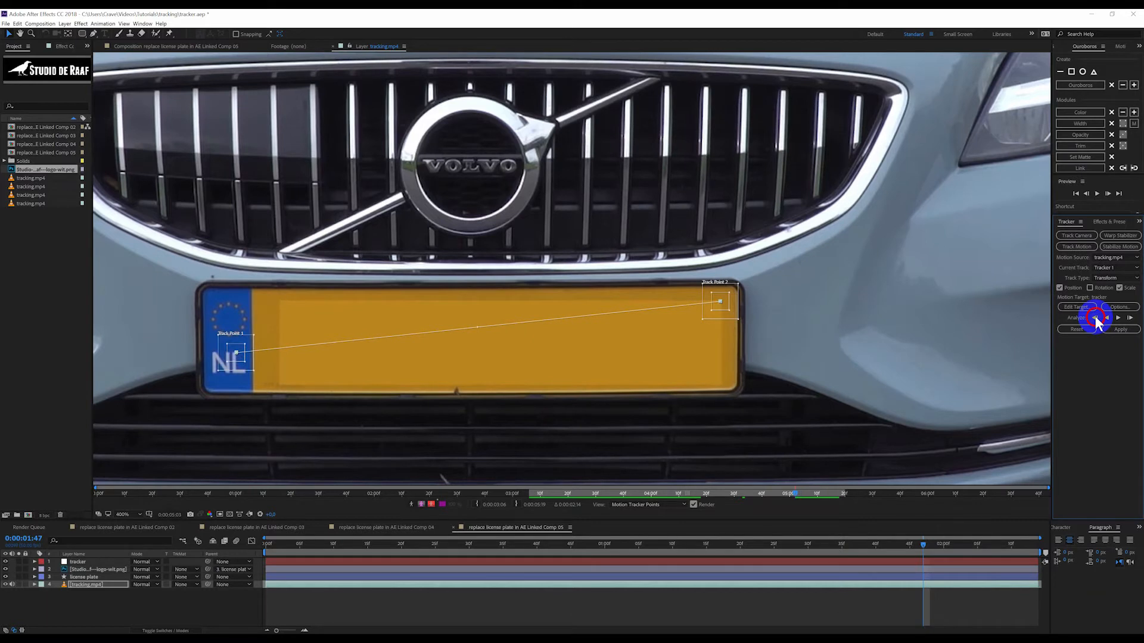
left_click(1096, 323)
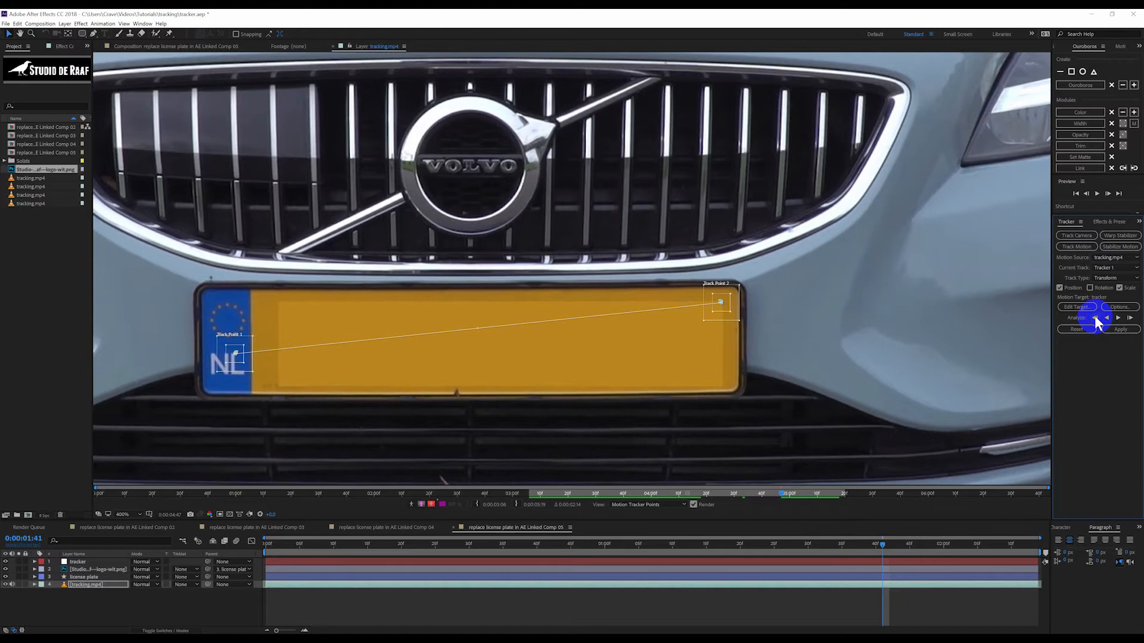
left_click(1119, 317)
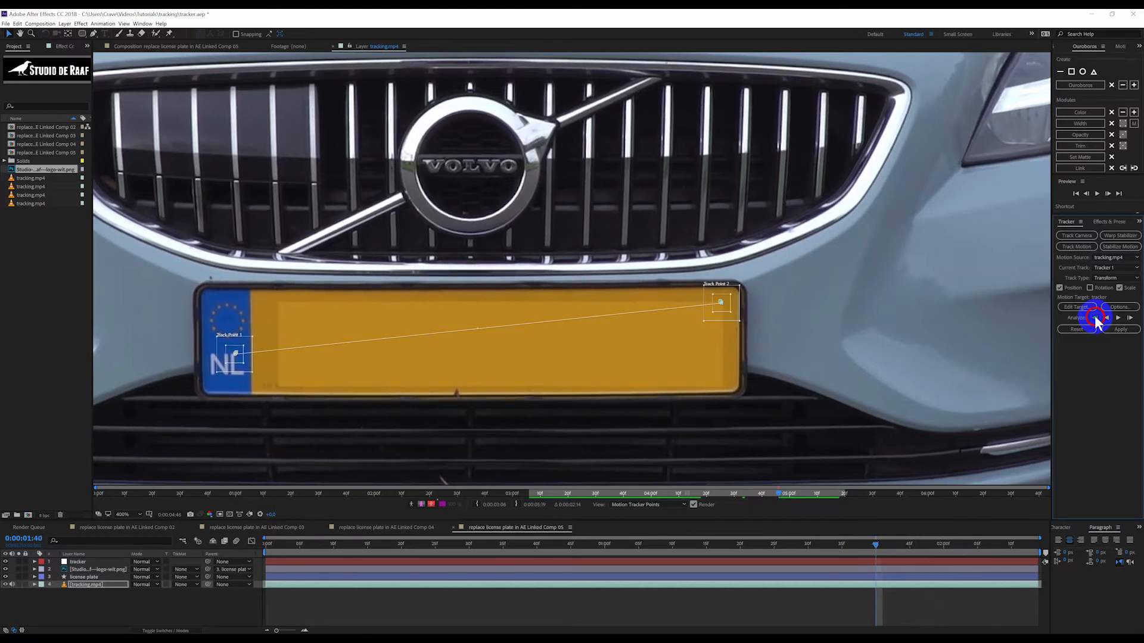
left_click(1095, 317)
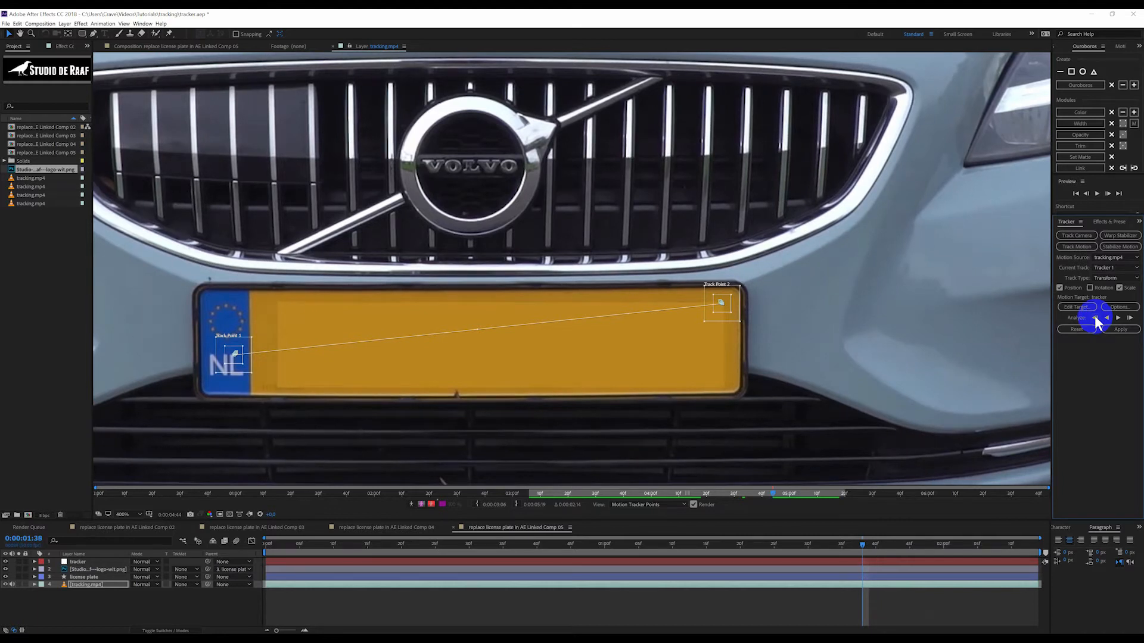
left_click(1106, 318)
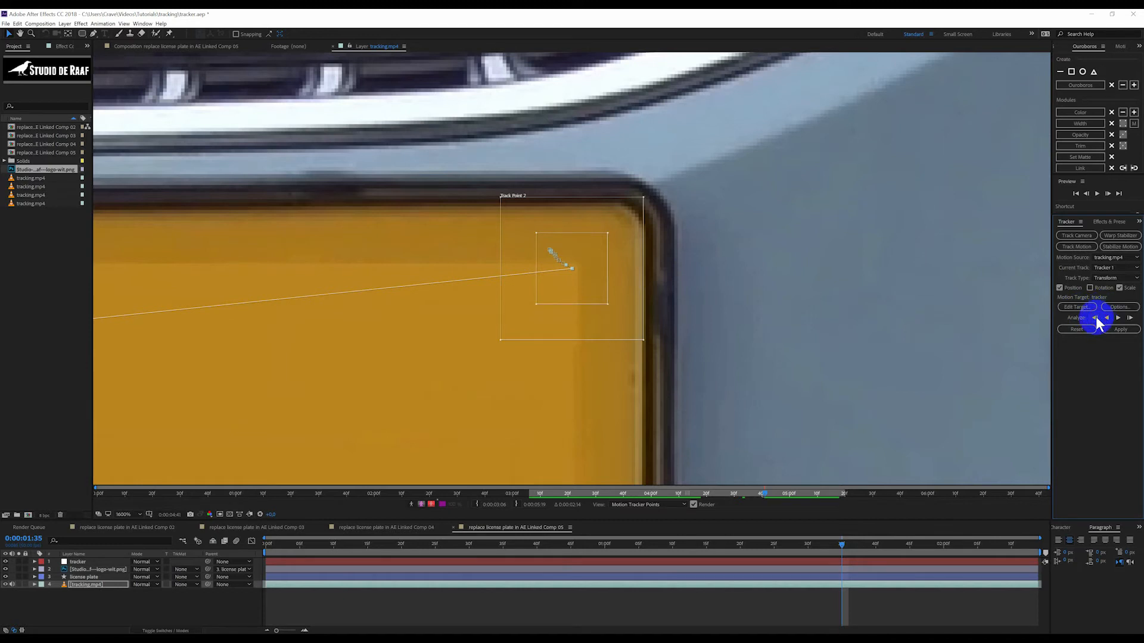
left_click(1106, 317)
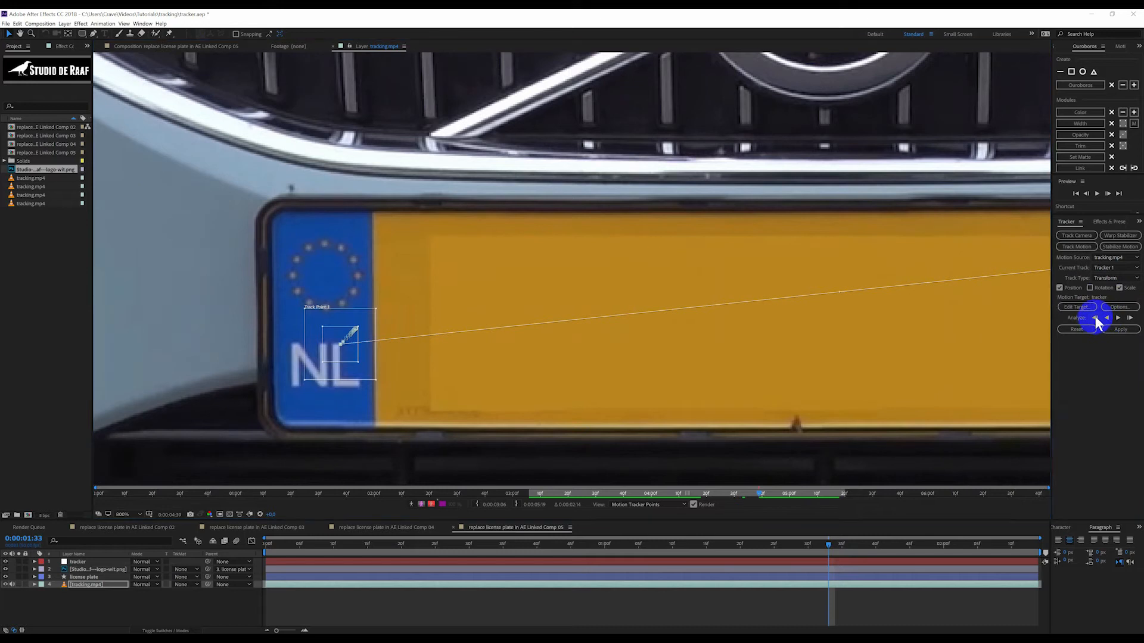
left_click(1106, 317)
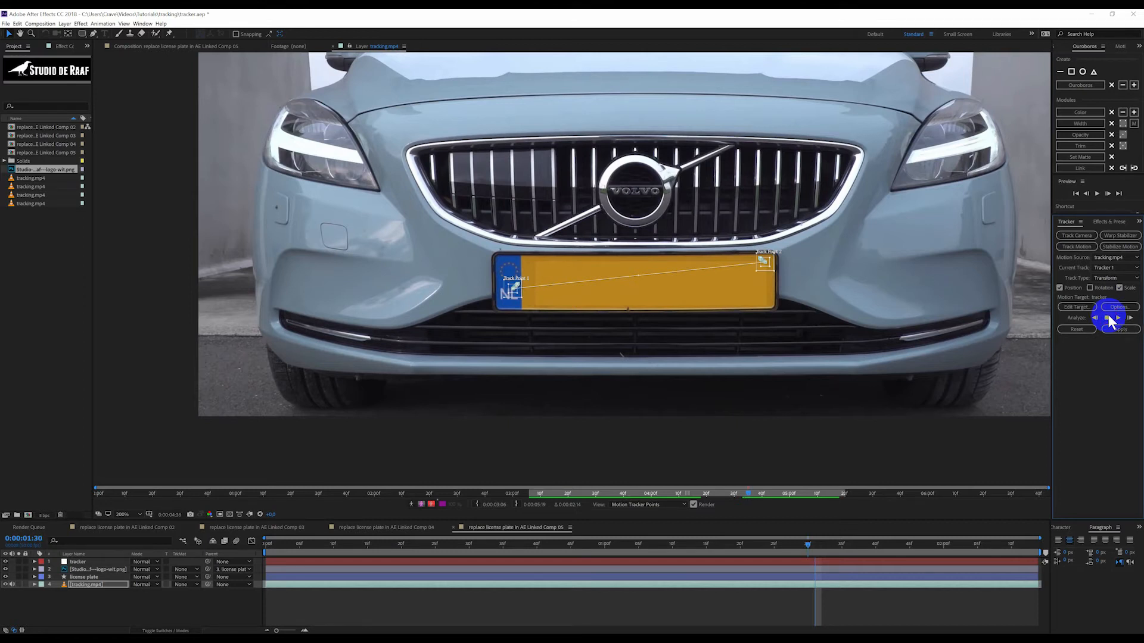
Analyze the plate backward to about 33 frames in, nudging Track Point 1 back onto the NL emblem.
left_click(1110, 317)
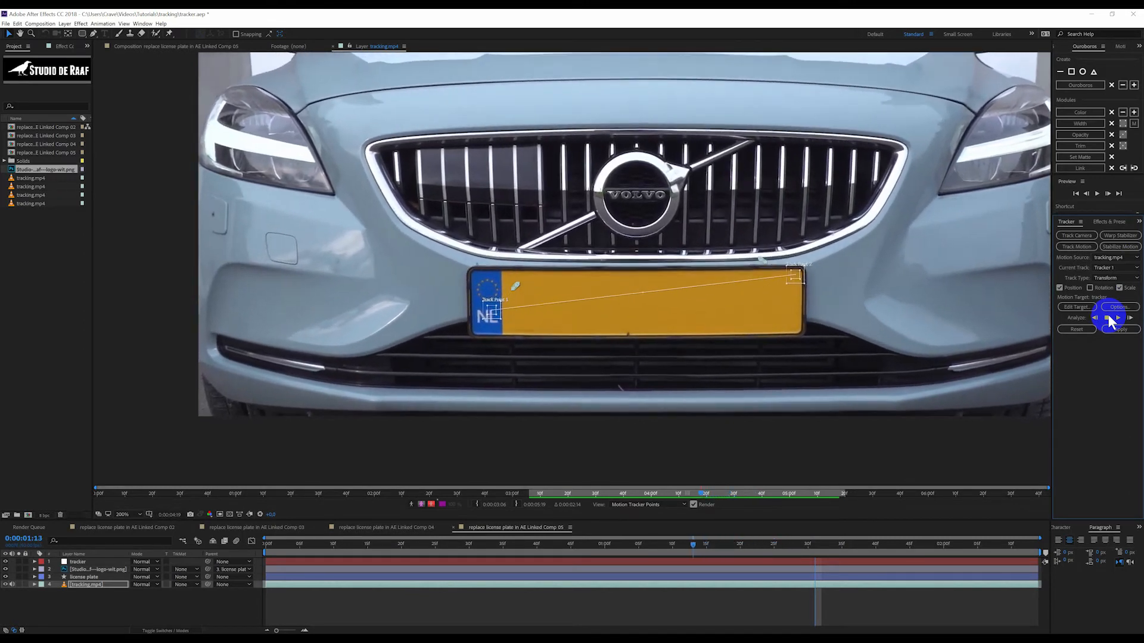
left_click(1108, 321)
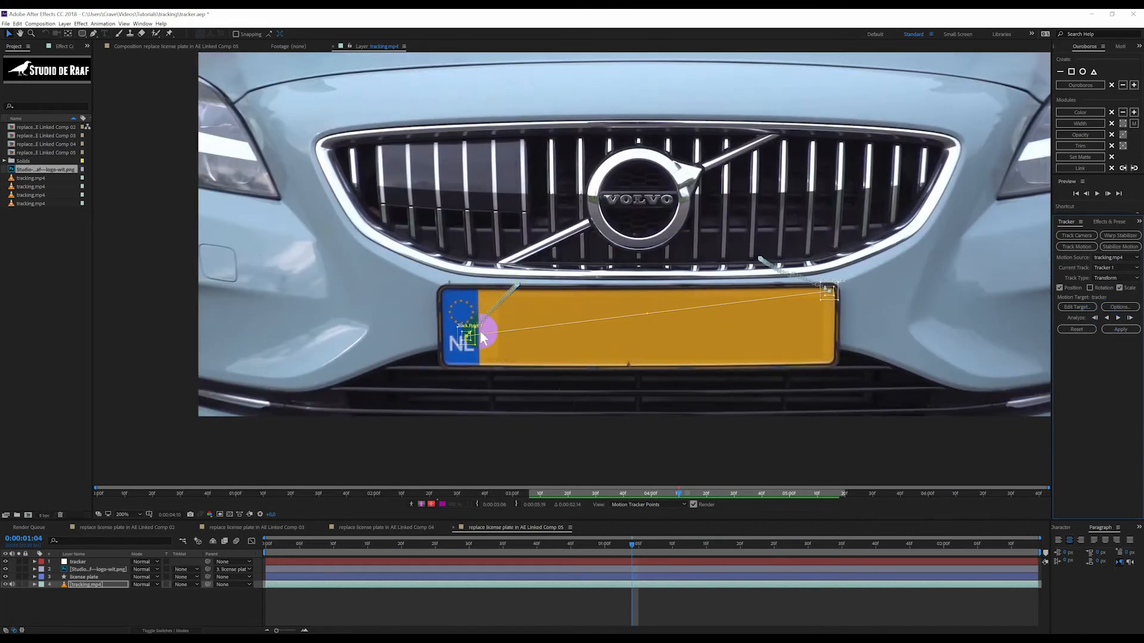
left_click(1121, 329)
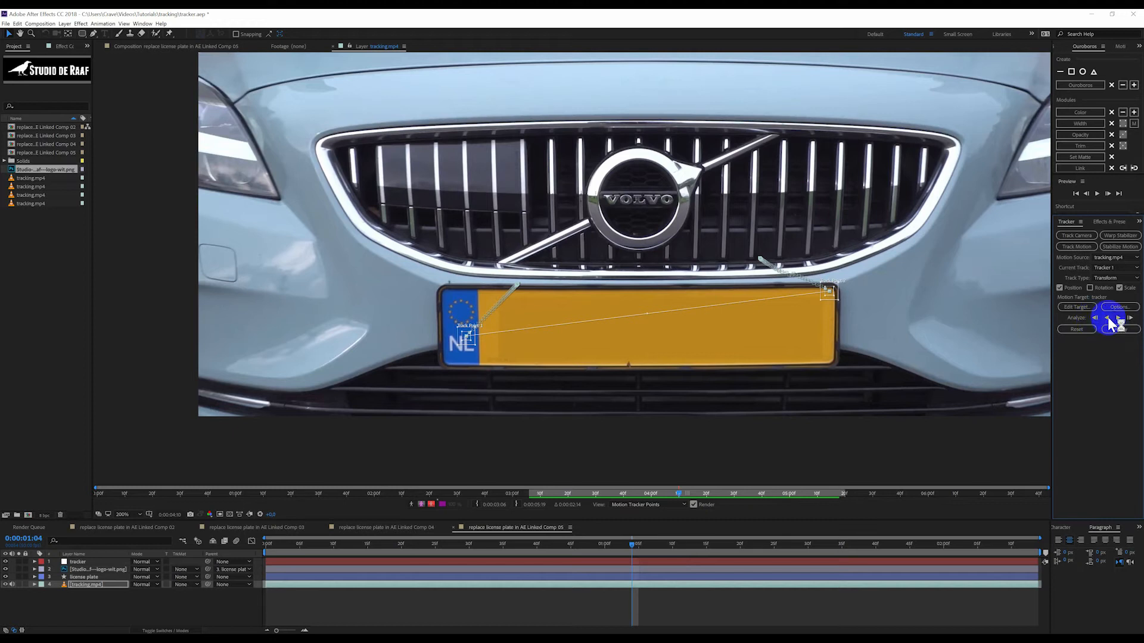
left_click(1108, 320)
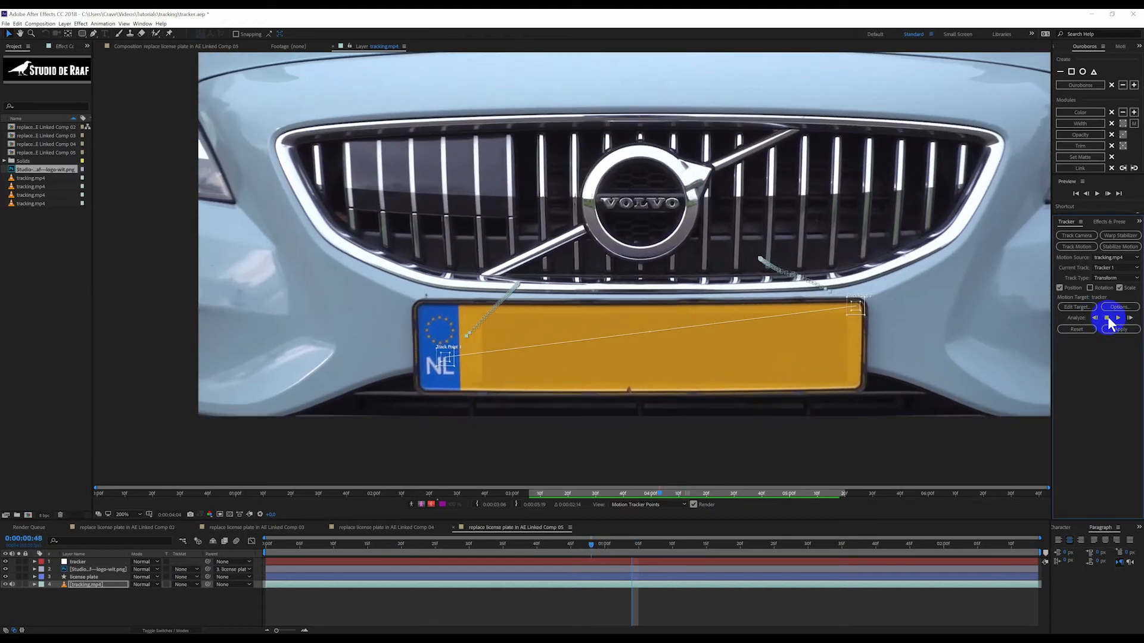
left_click(1117, 318)
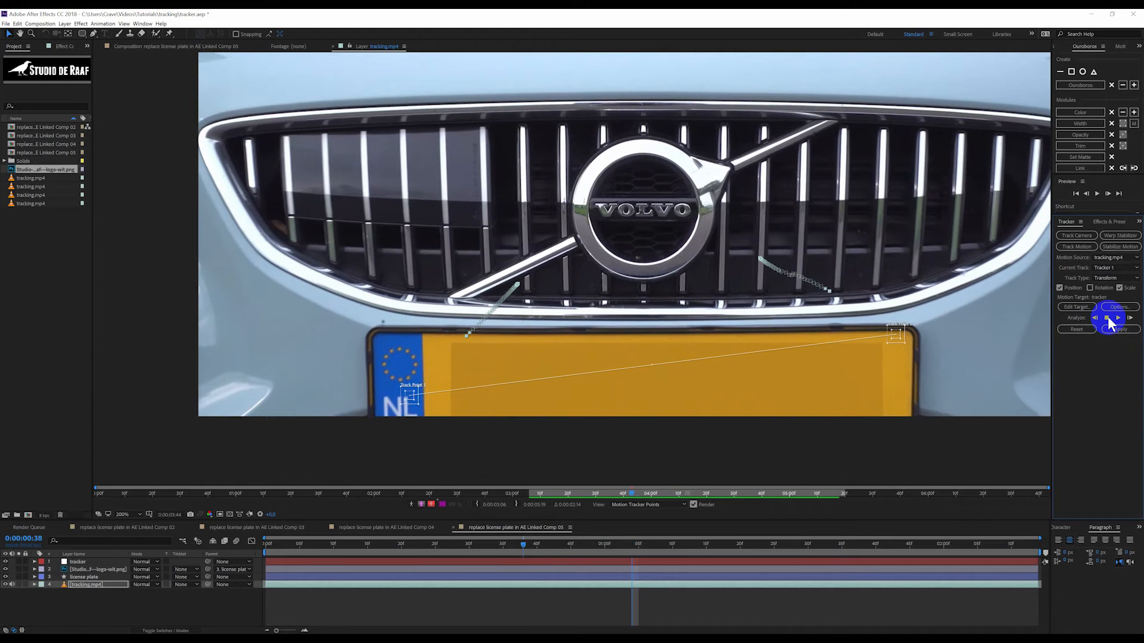
left_click(1117, 317)
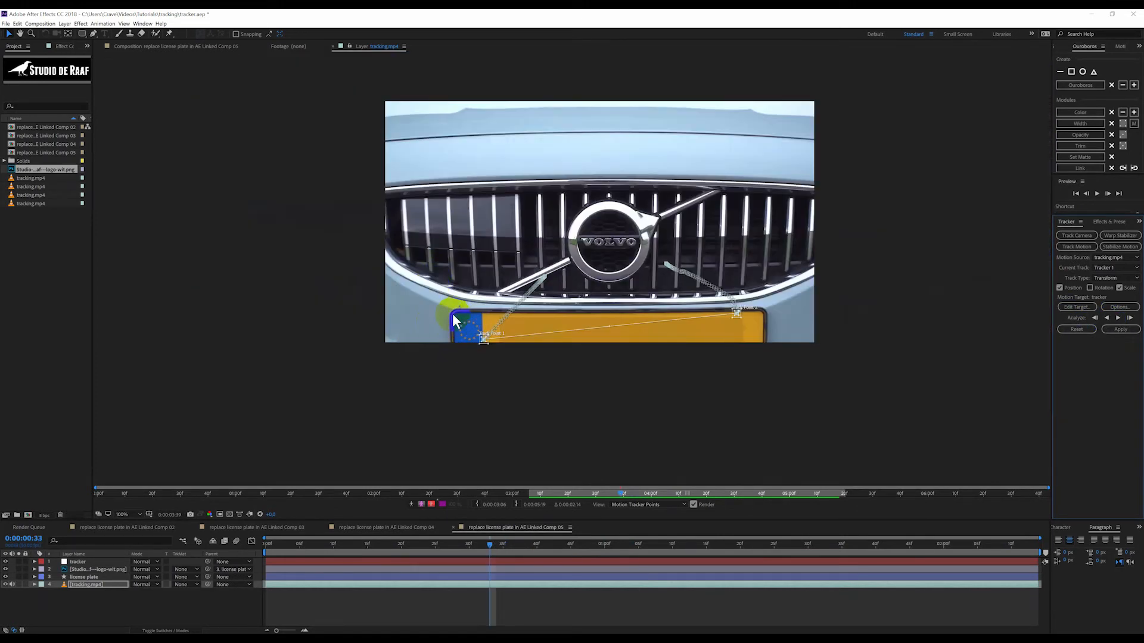
mouse_move(687, 348)
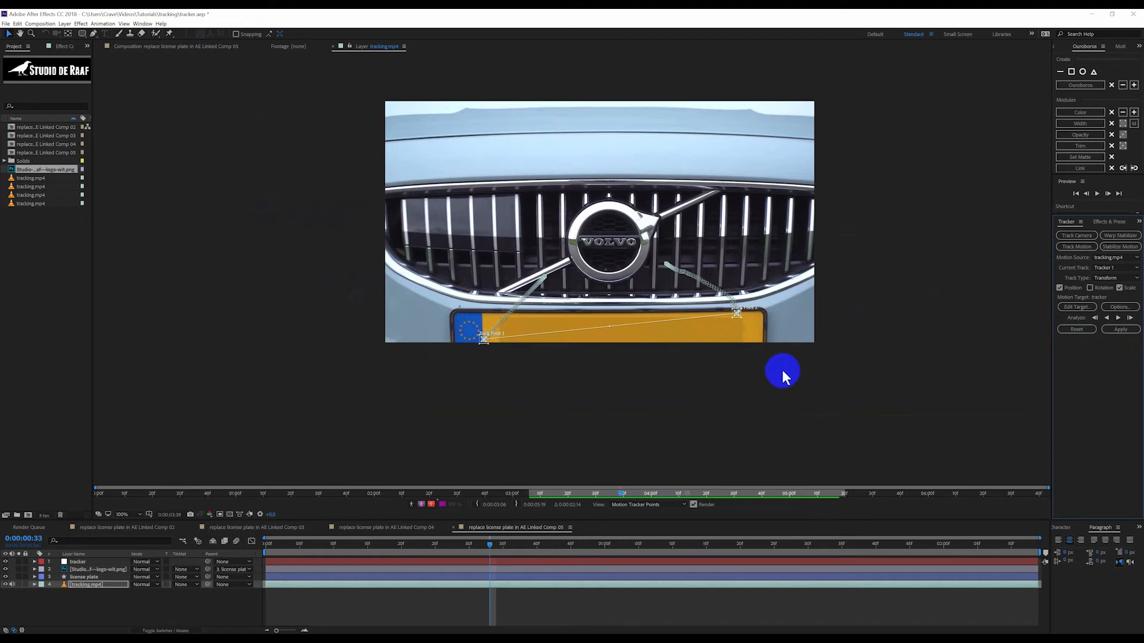
mouse_move(923, 406)
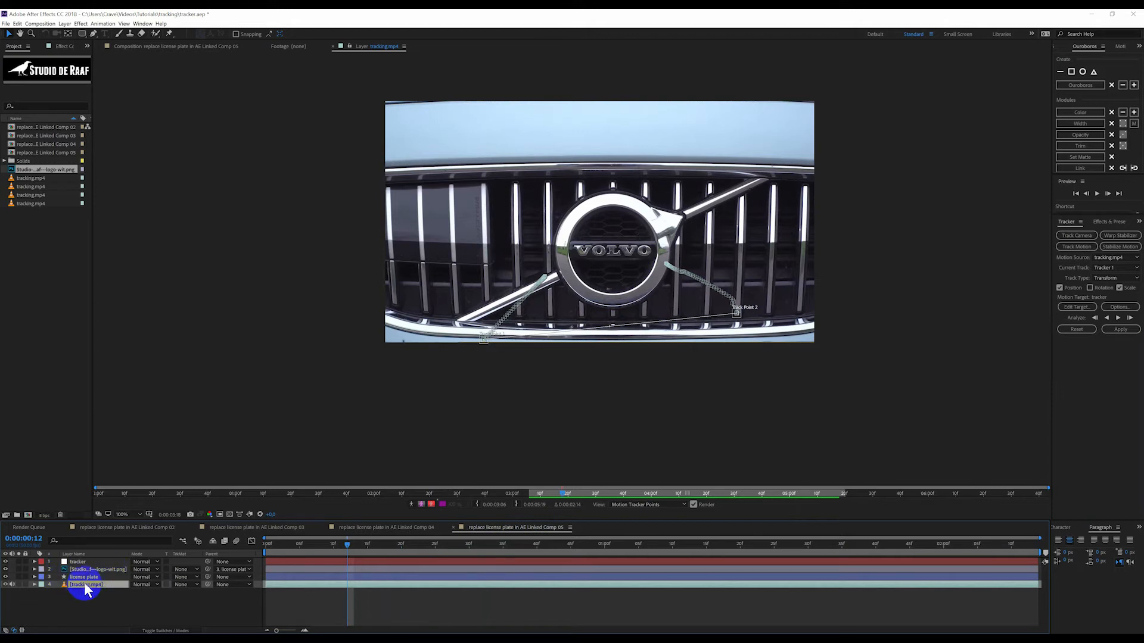
Select the tracking.mp4 layer once the backward track reaches about frame 12.
left_click(33, 584)
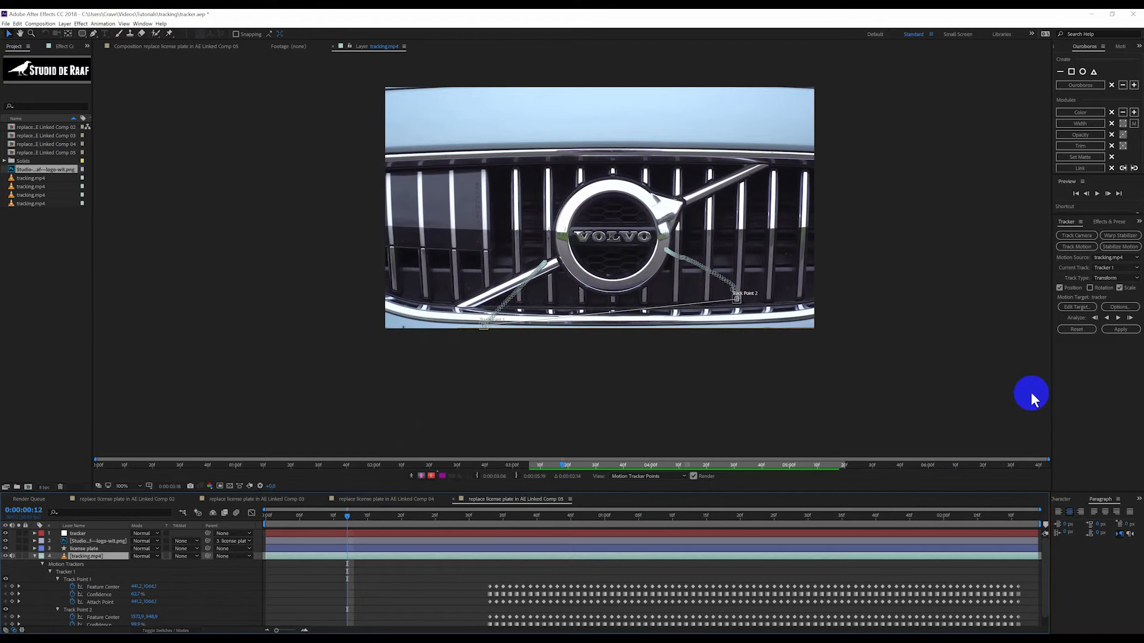
mouse_move(1103, 324)
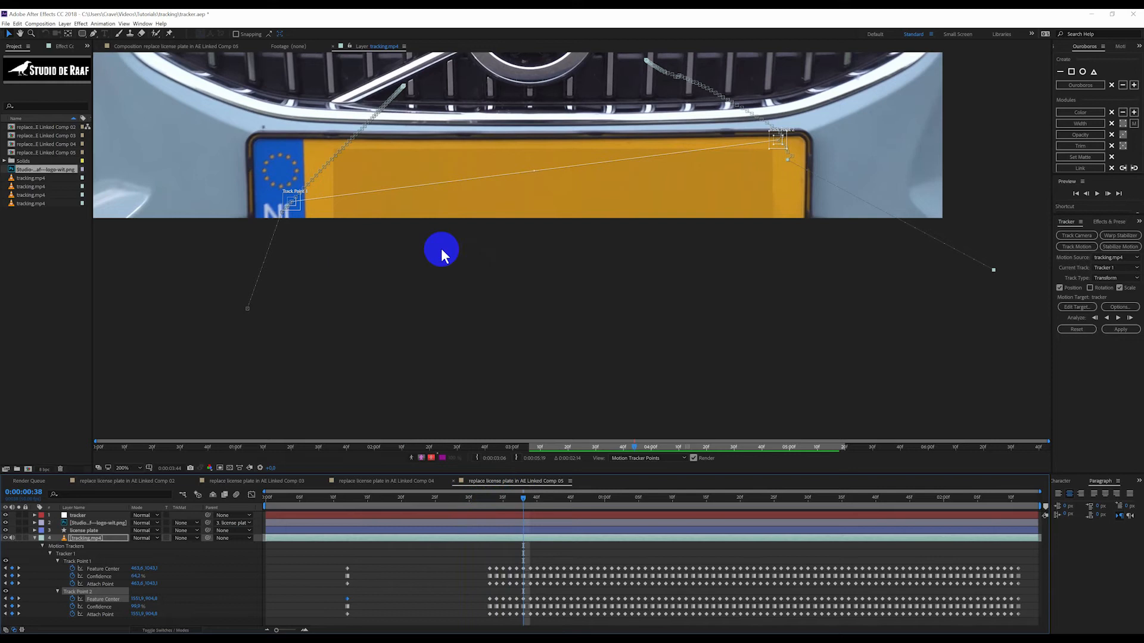
mouse_move(441, 358)
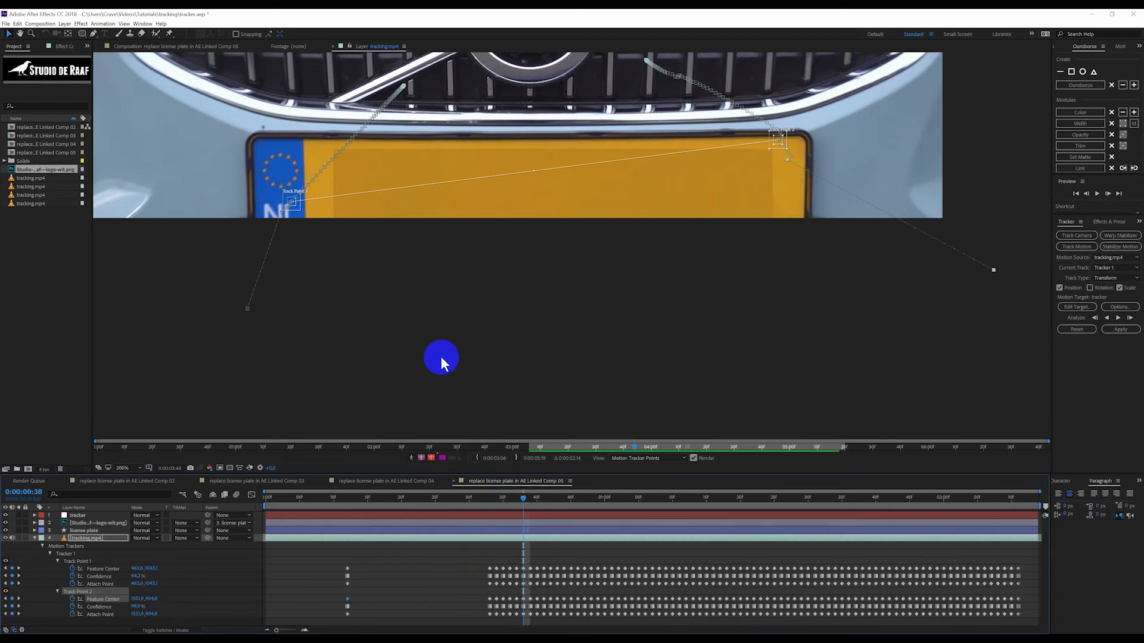
mouse_move(375, 389)
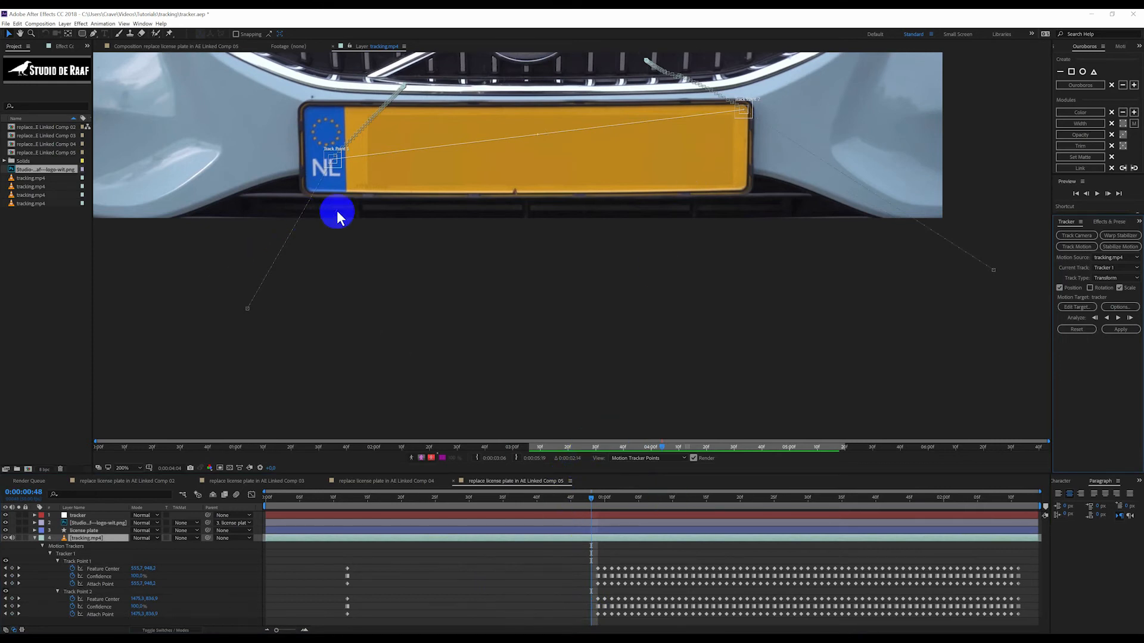
mouse_move(332, 323)
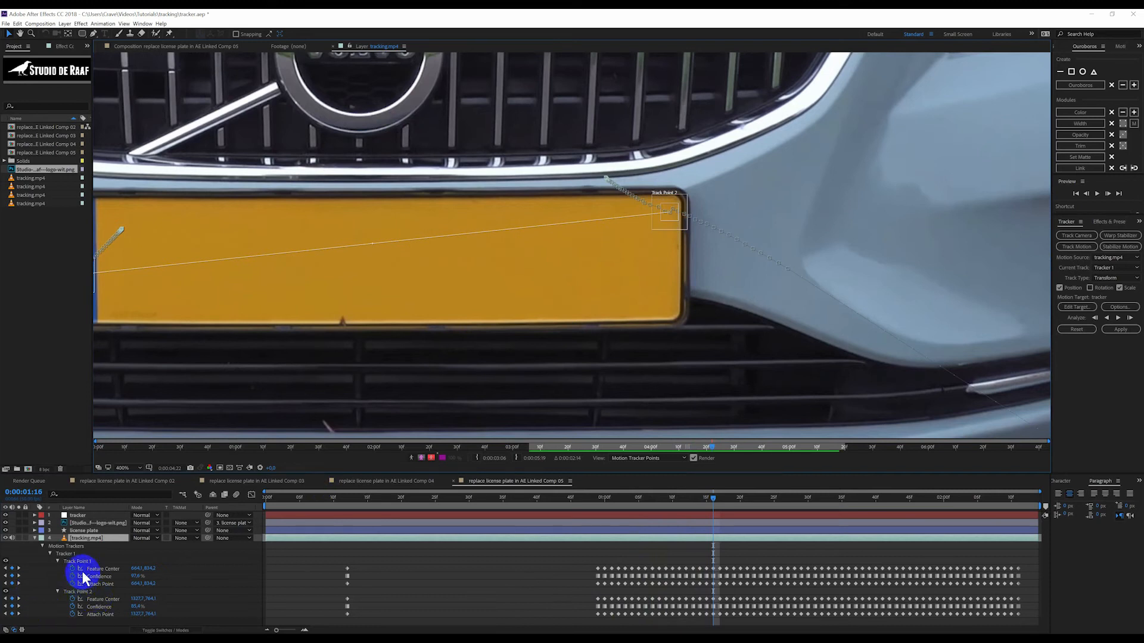
Scrub to earlier frames and reseat Track Point 2 on the plate's right corner around frame 25.
left_click(671, 616)
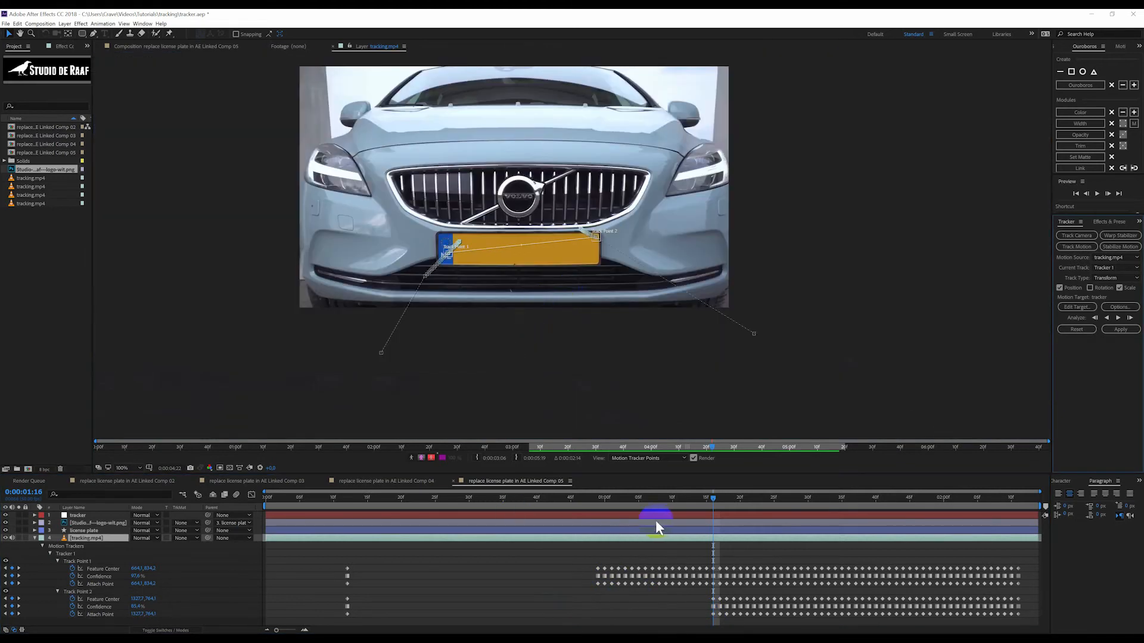
left_click(671, 499)
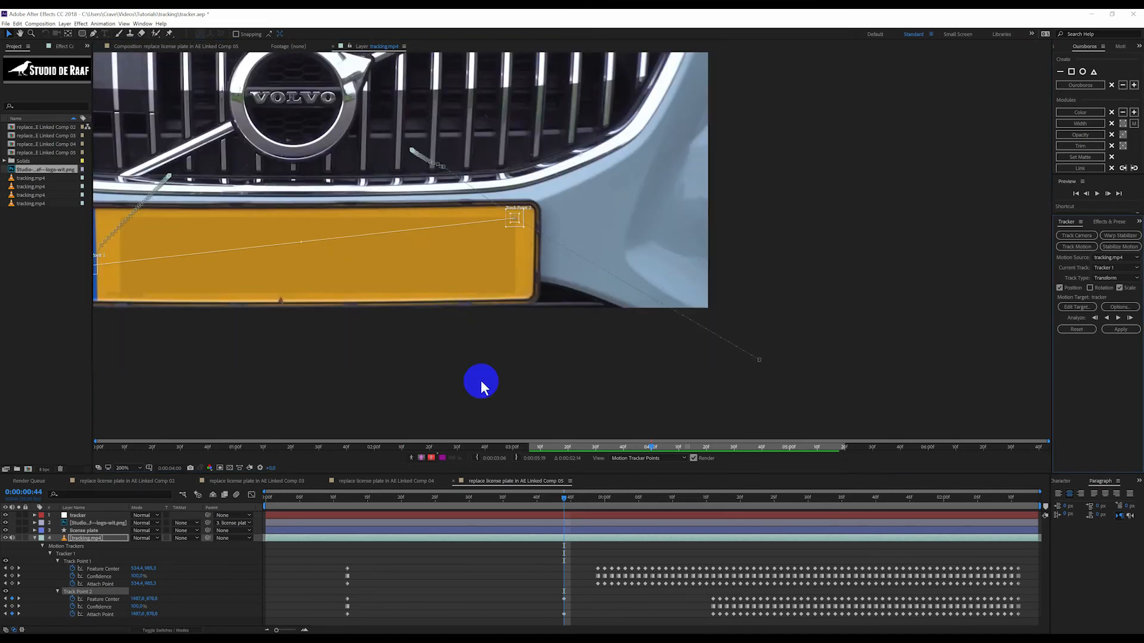
left_click(588, 499)
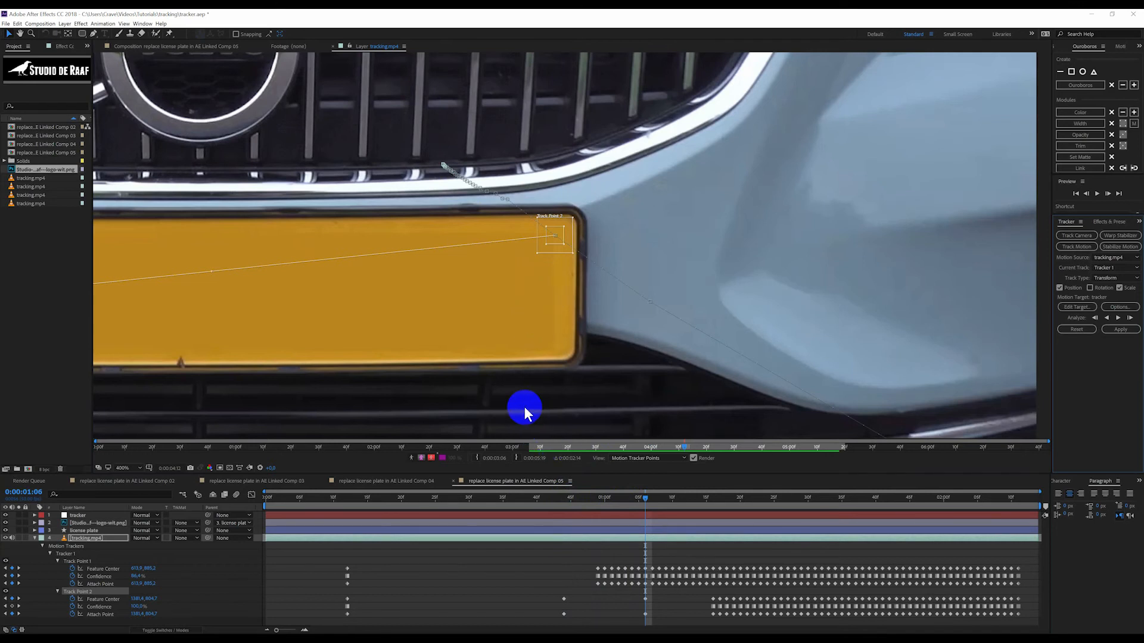
left_click(121, 467)
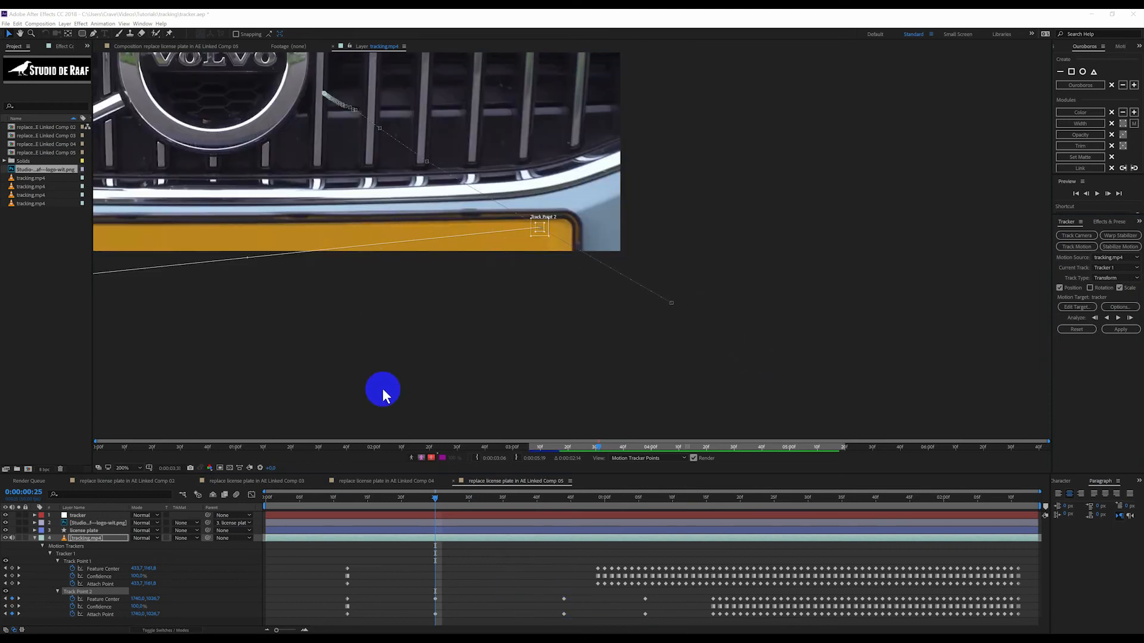
mouse_move(456, 339)
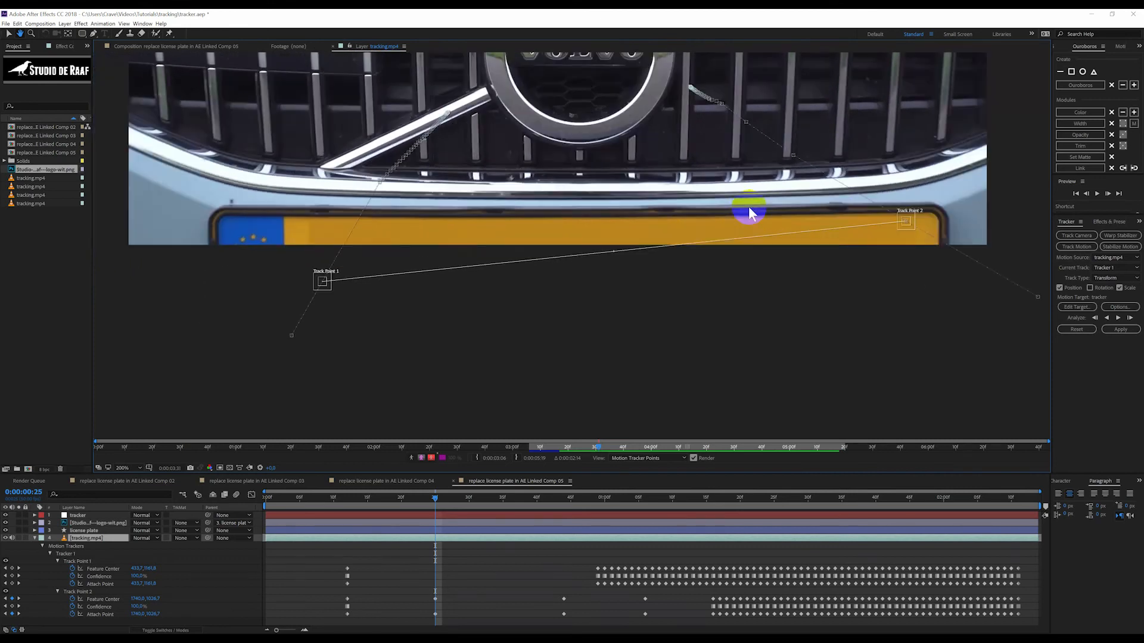
Reseat Track Point 1 on the plate's NL emblem corner at about frame 38.
left_click(343, 498)
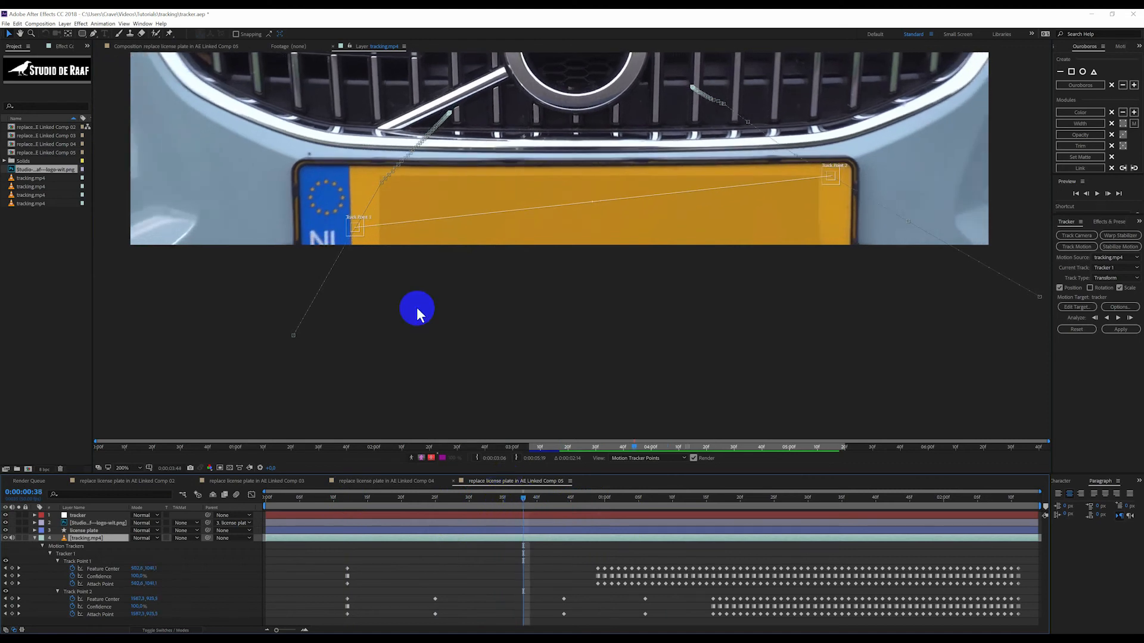
mouse_move(354, 234)
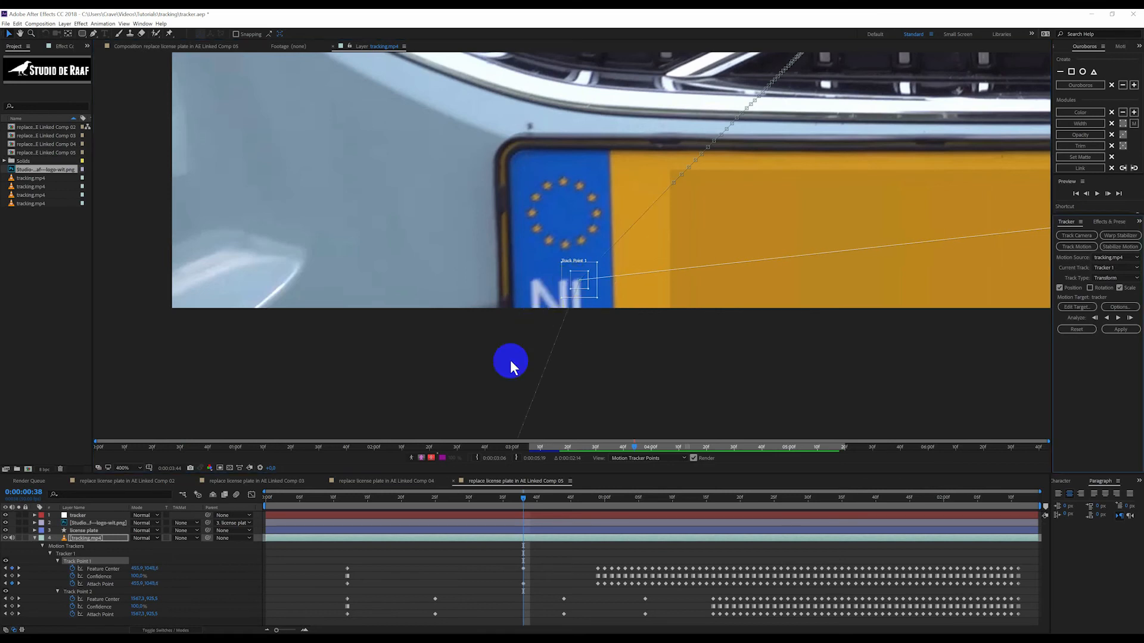
left_click(122, 467)
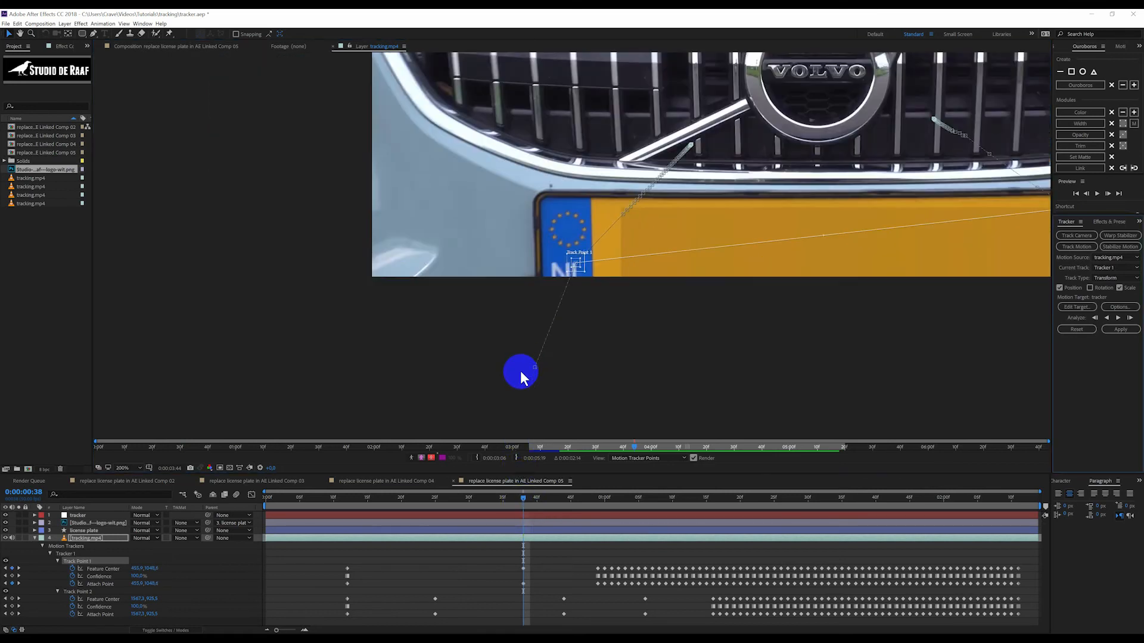
mouse_move(1069, 429)
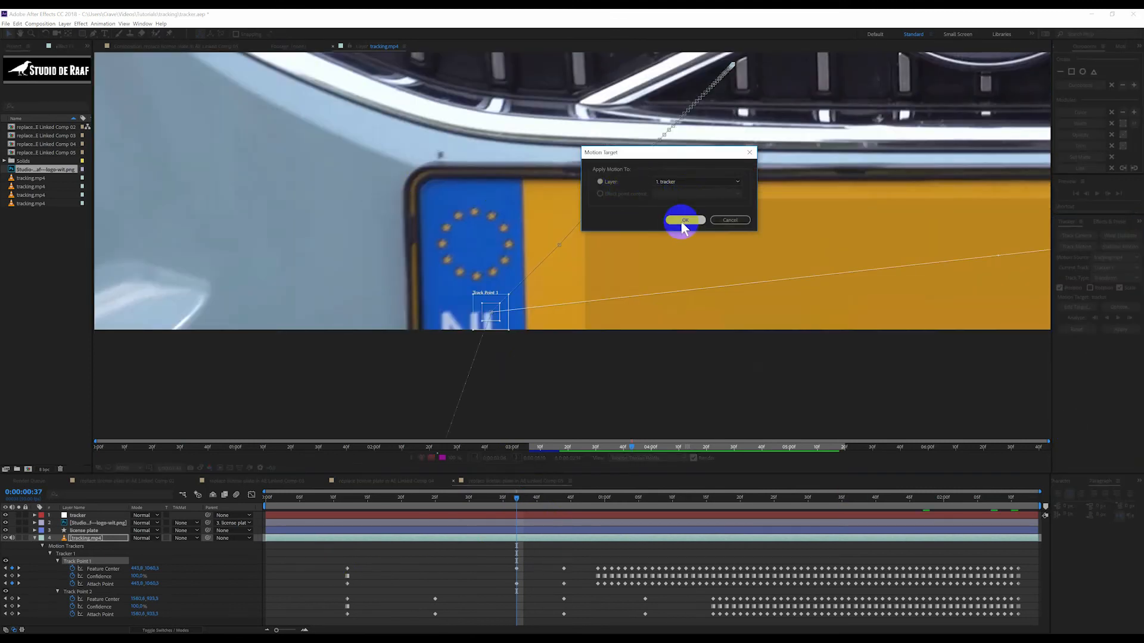
Target layer 1. tracker and apply the tracked motion in X and Y.
left_click(682, 221)
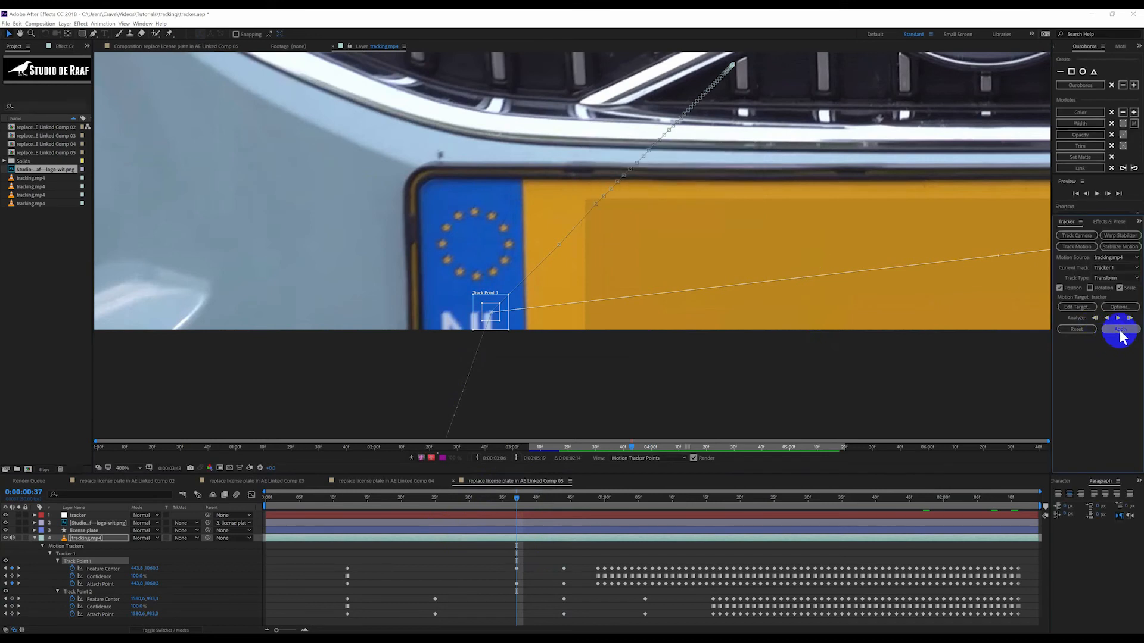
left_click(1119, 329)
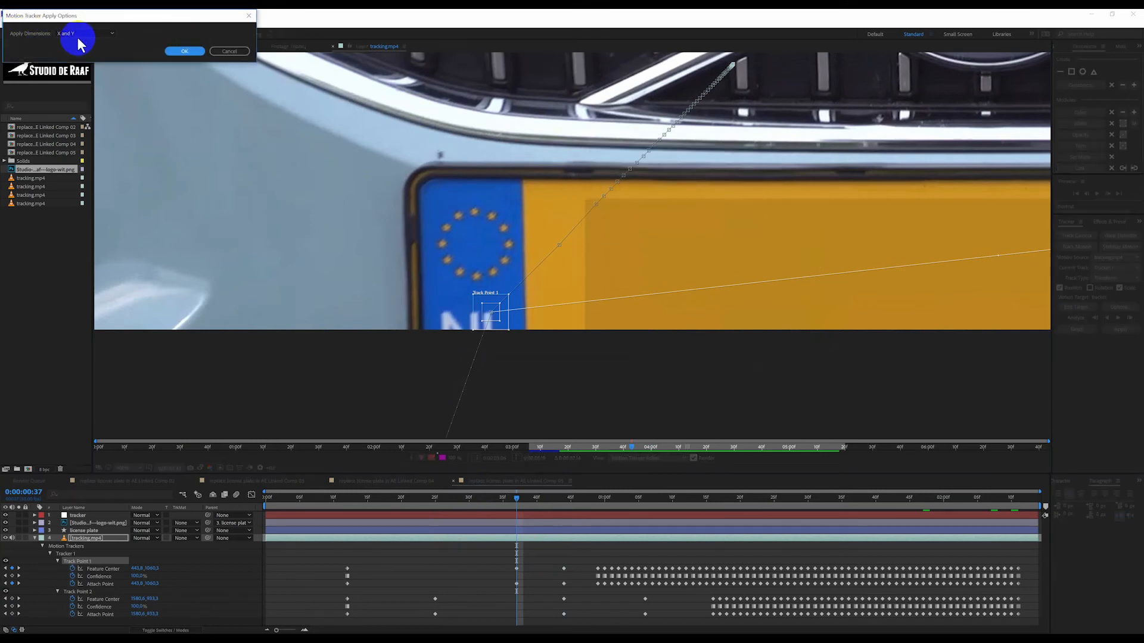
left_click(185, 52)
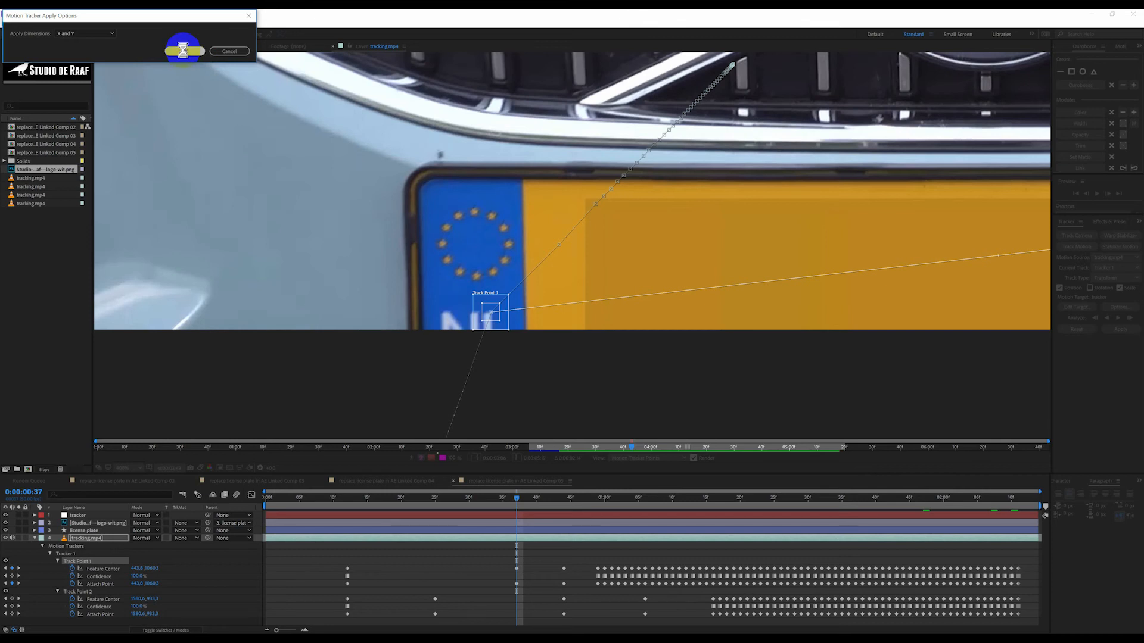
left_click(183, 51)
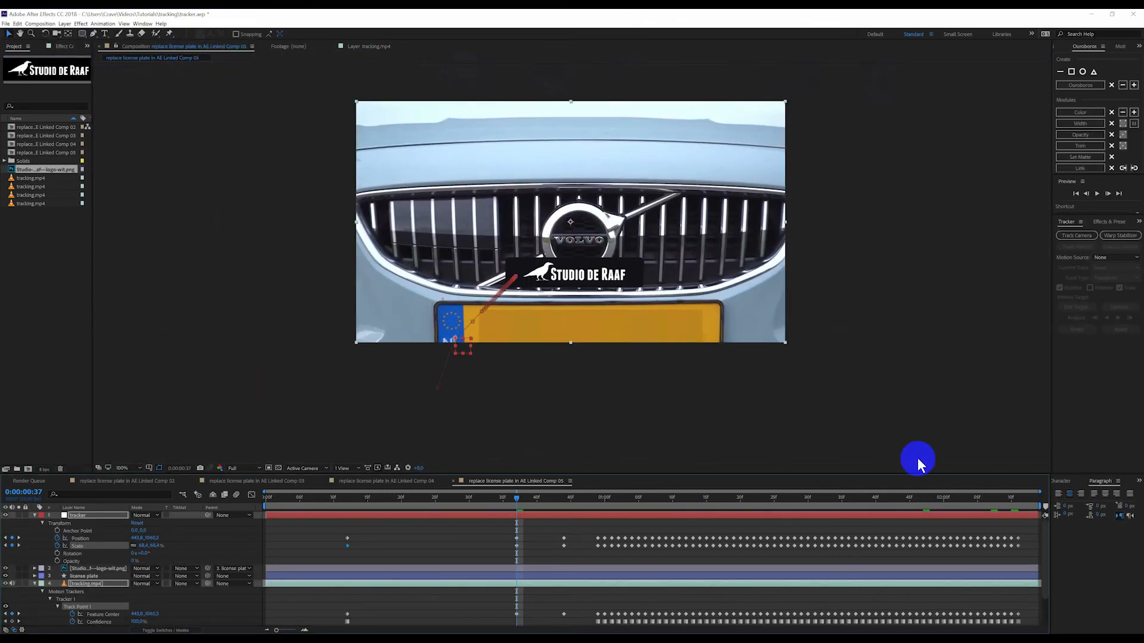
mouse_move(142, 522)
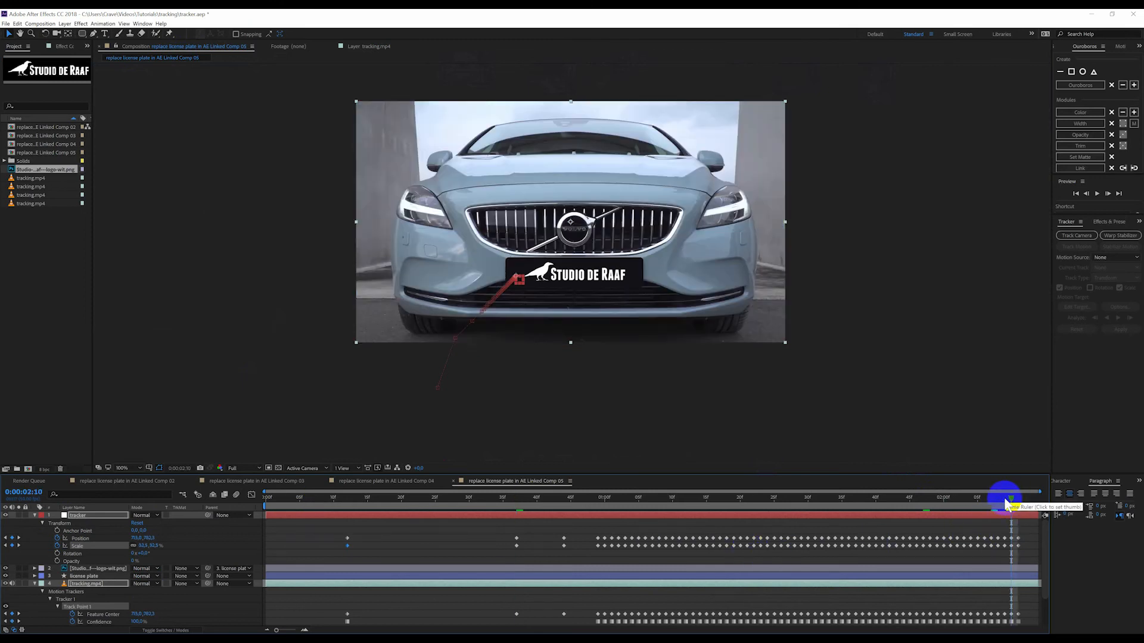
Scrub through the shot to check the motion before parenting the plate to 1. tracker.
left_click(83, 576)
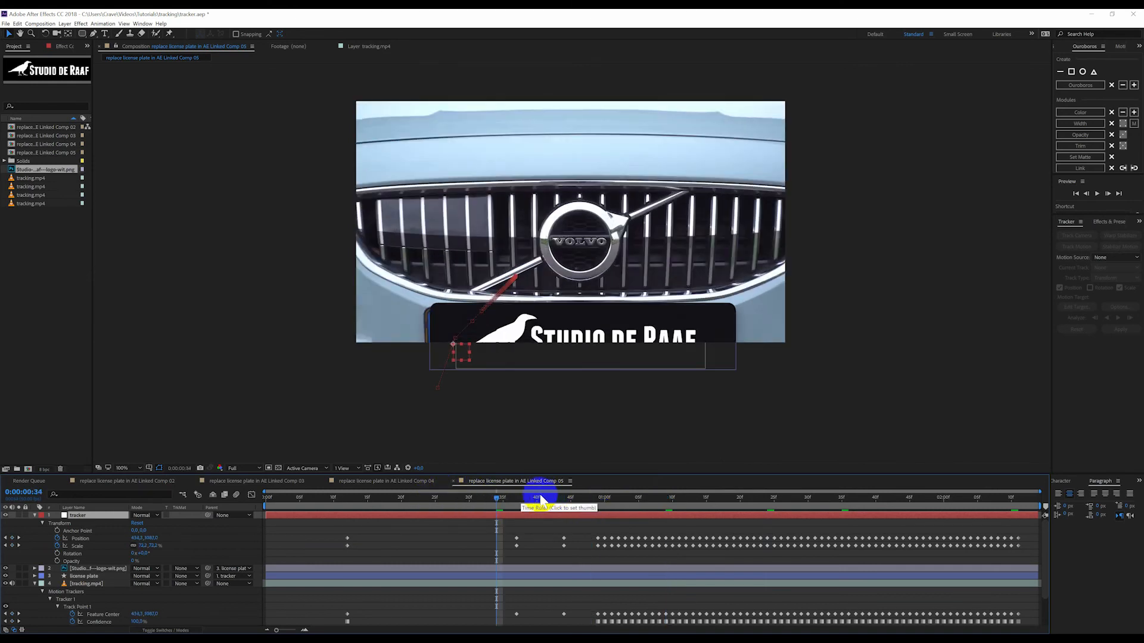
left_click(500, 498)
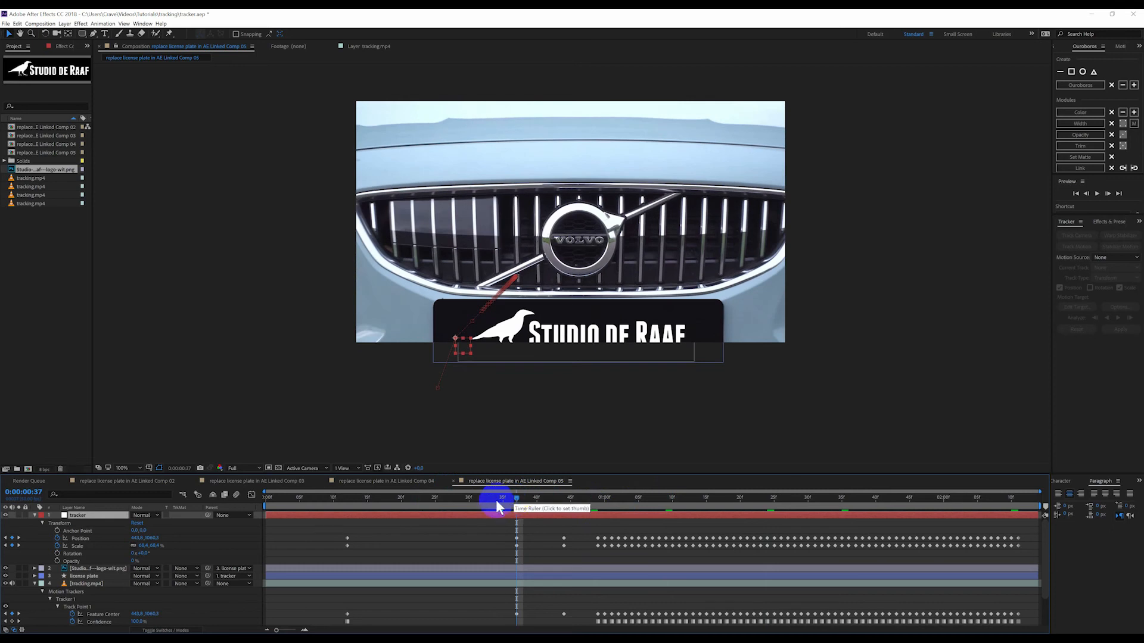
left_click(347, 497)
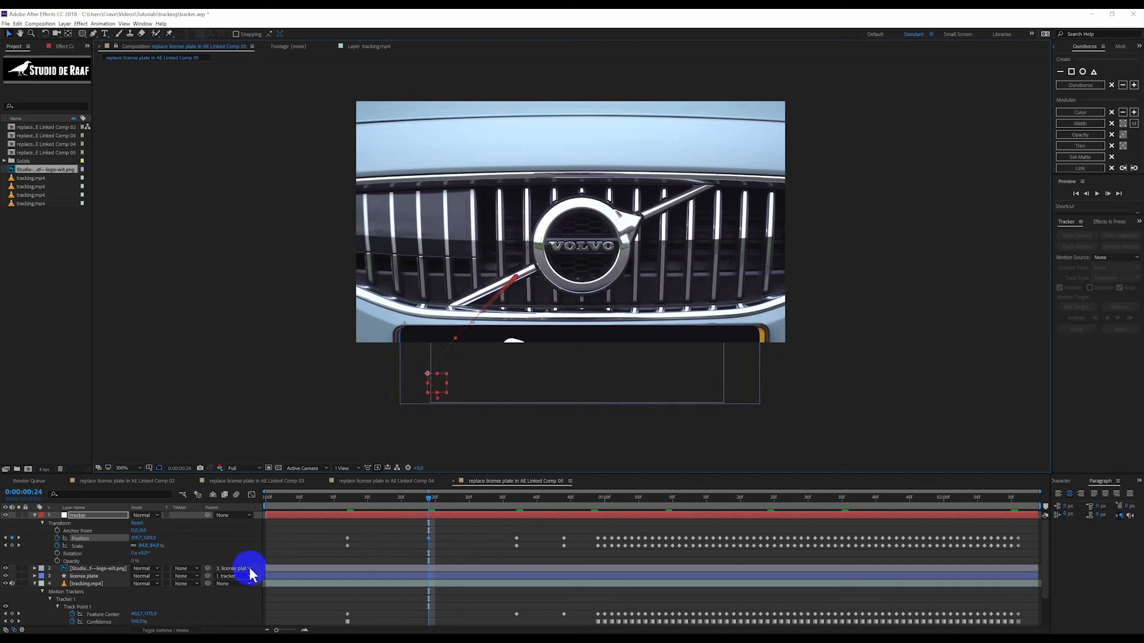
Expand the tracker's Transform and adjust its Position on an early frame over the plate.
double_click(148, 545)
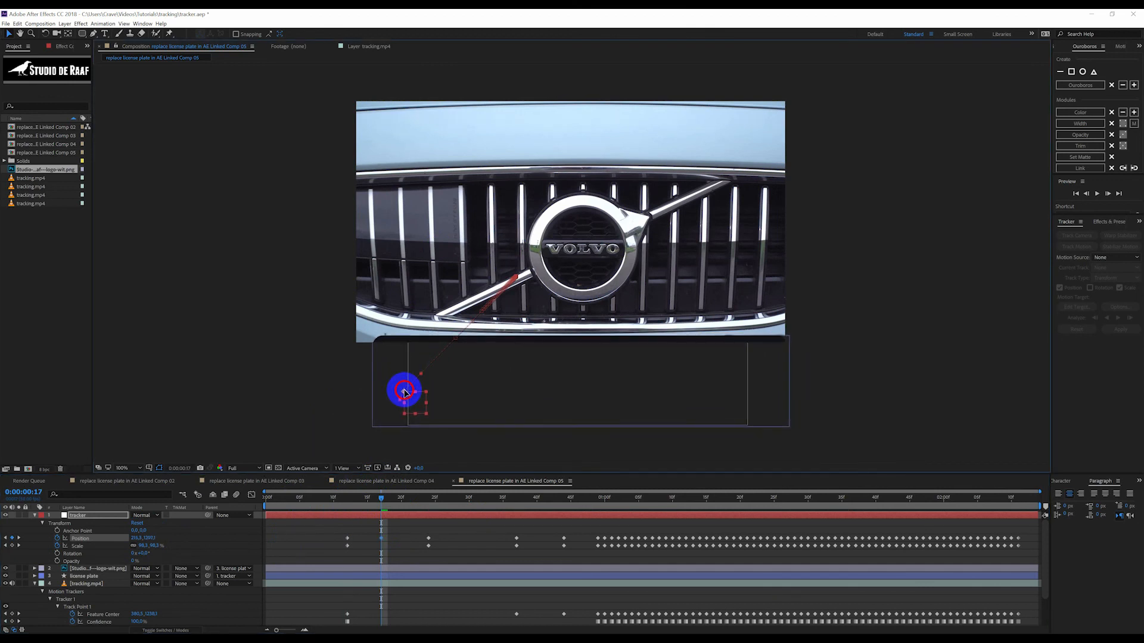
left_click(348, 498)
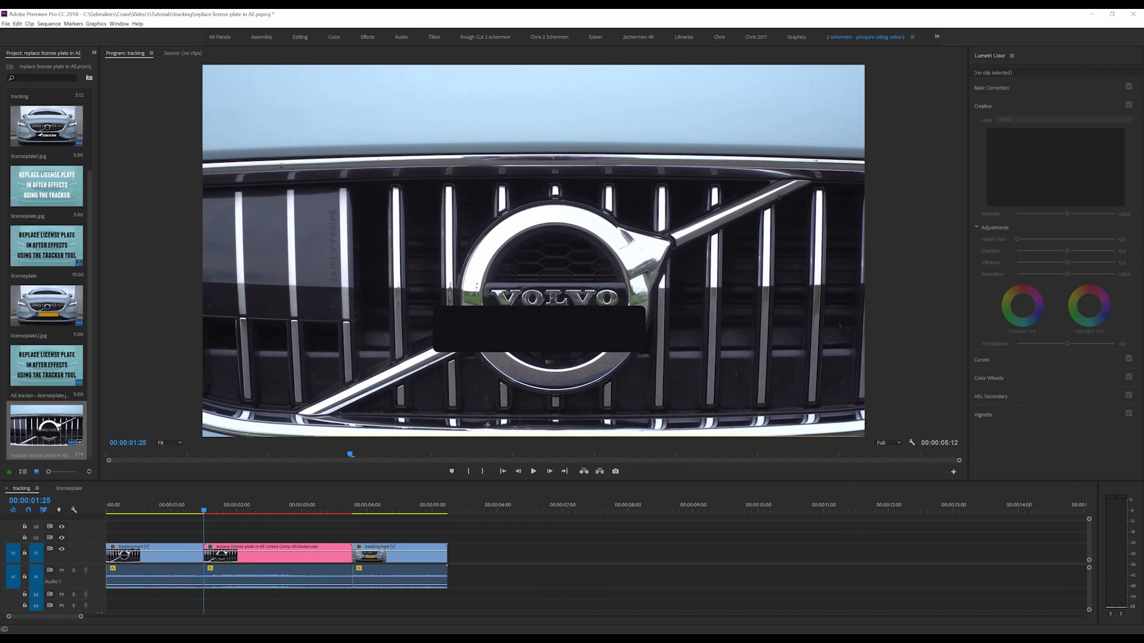
Select the replaced-plate clip and start Render In to Out for the sequence.
left_click(234, 506)
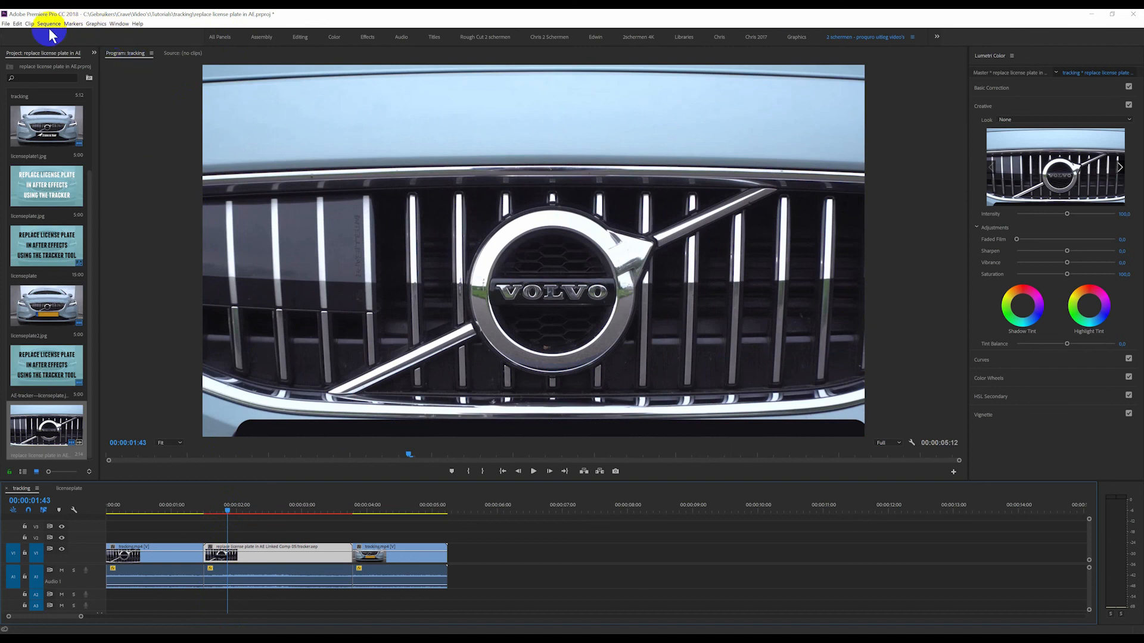
left_click(48, 23)
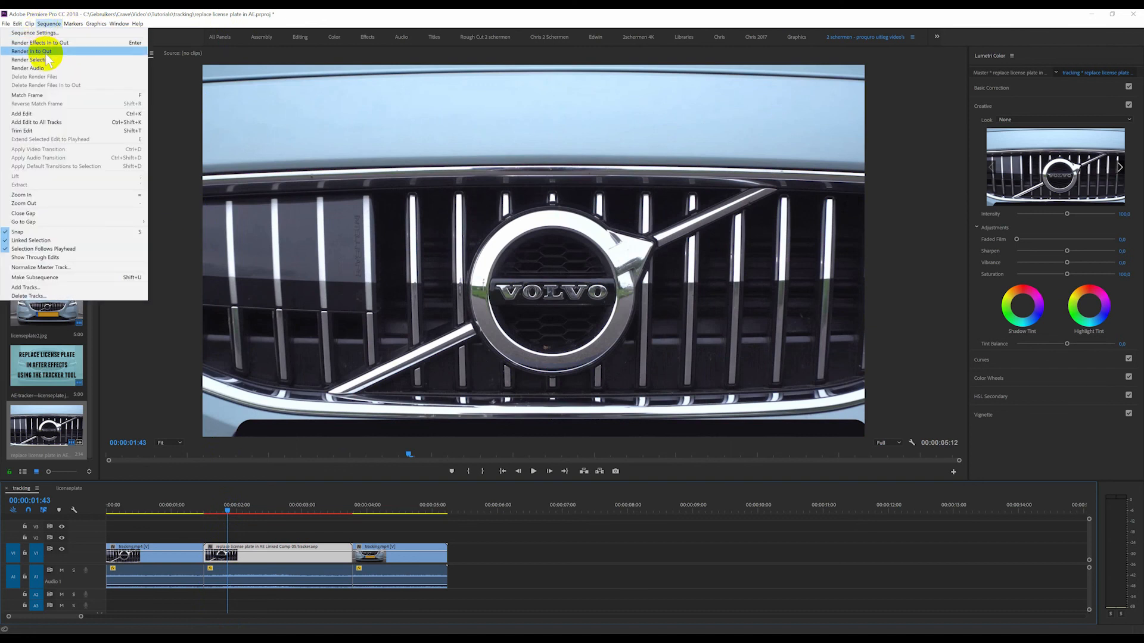
left_click(33, 51)
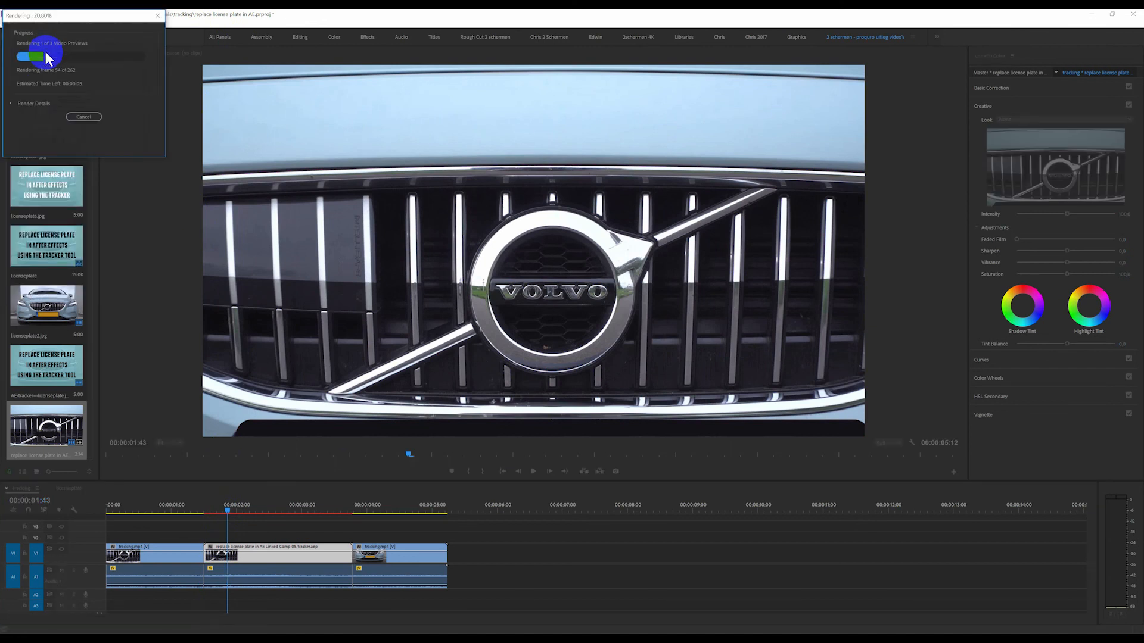